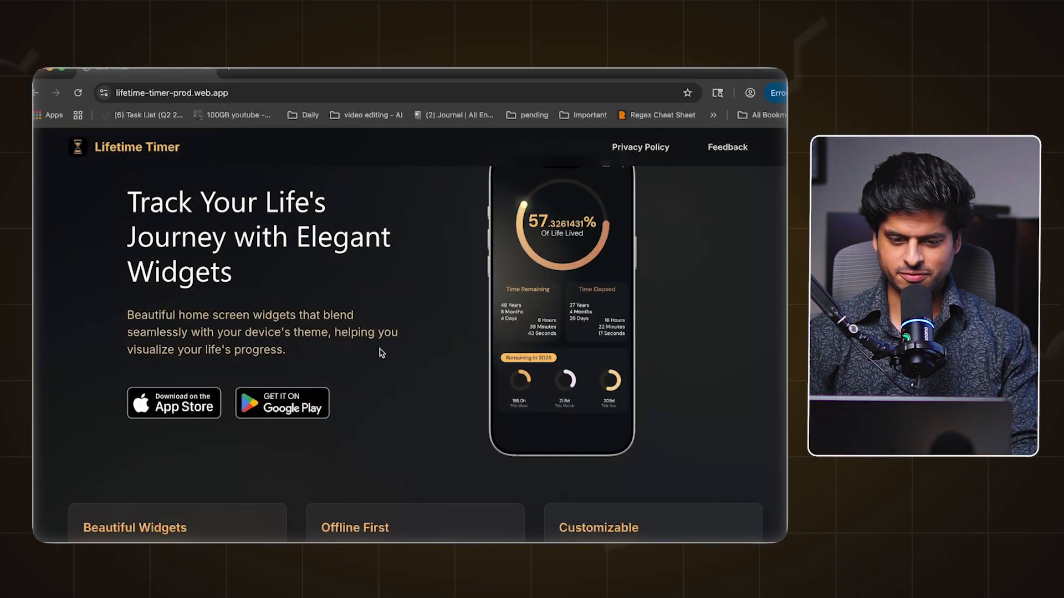
{"action": "mouse_move", "coordinate": [309, 386]}
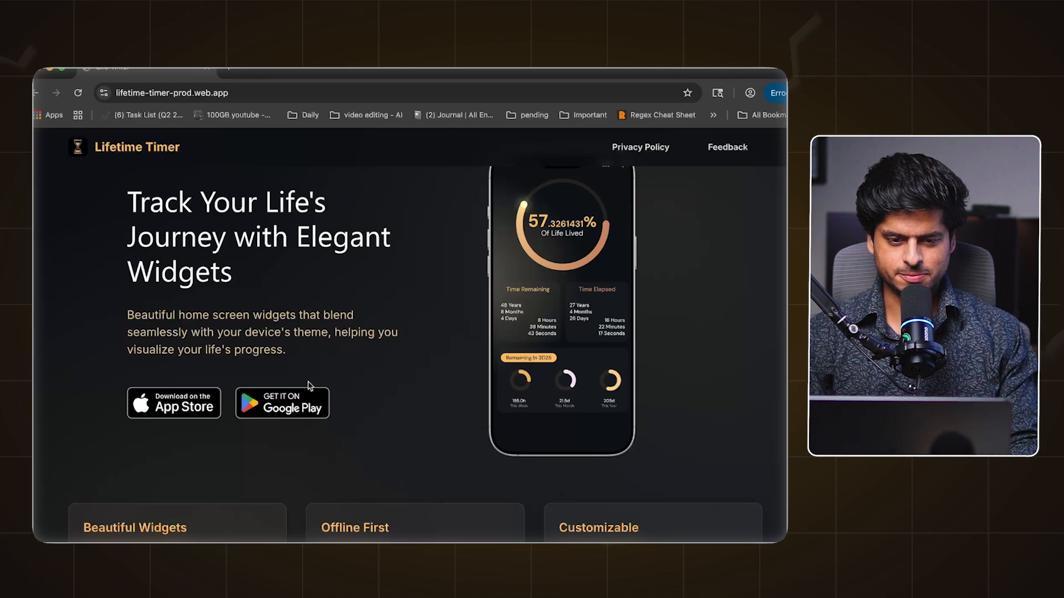
{"action": "mouse_move", "coordinate": [380, 353]}
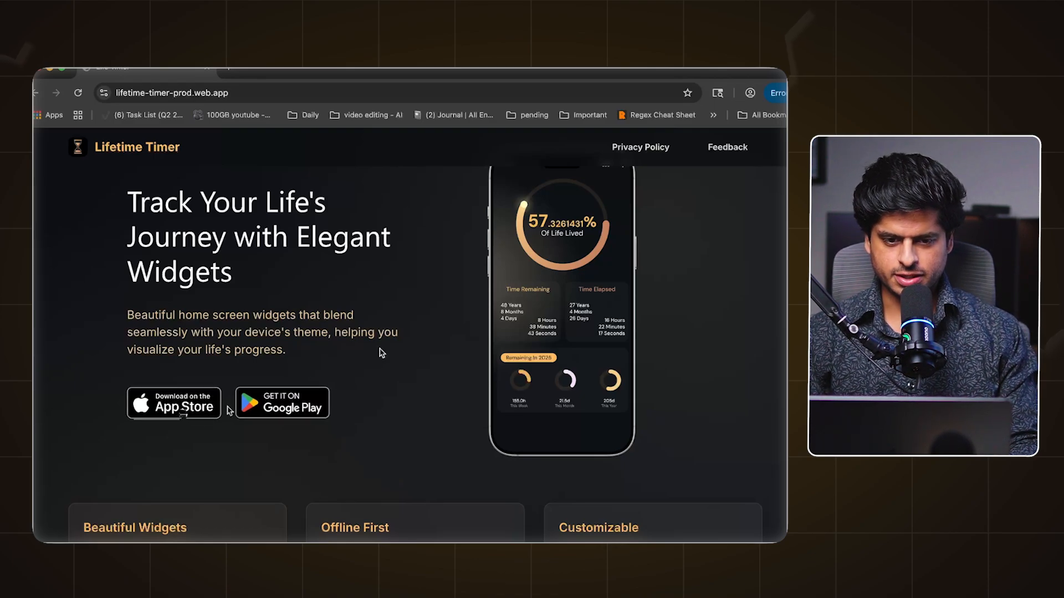
Step: Switch to the Notion 'Goals feature details' PRD tab
{"action": "left_click", "coordinate": [281, 403]}
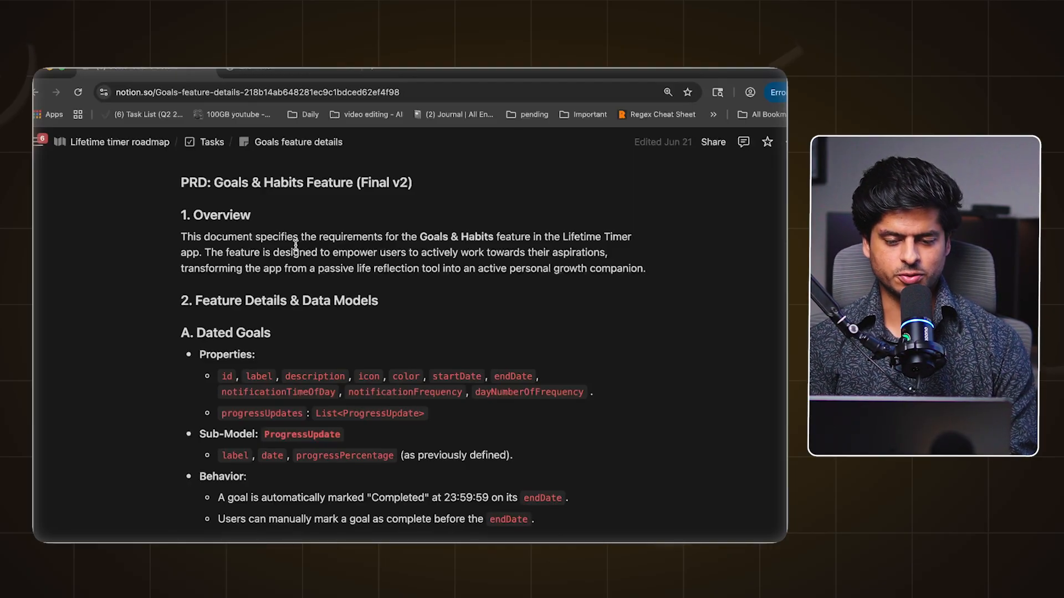
{"action": "scroll", "scroll_direction": "down", "scroll_amount": 3}
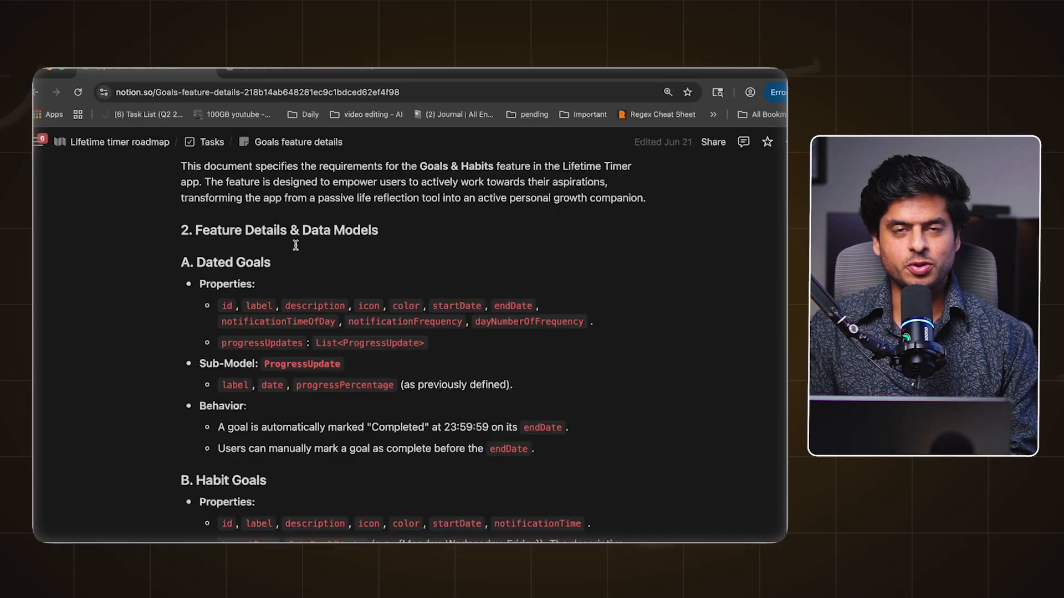
{"action": "scroll", "scroll_direction": "down", "scroll_amount": 3}
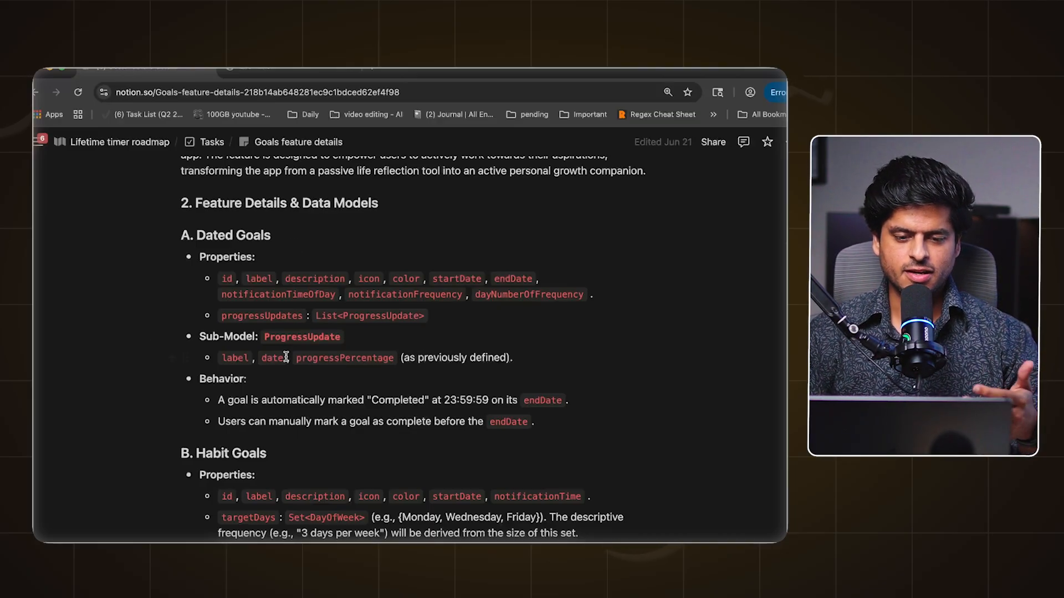
{"action": "scroll", "scroll_direction": "down", "scroll_amount": 3}
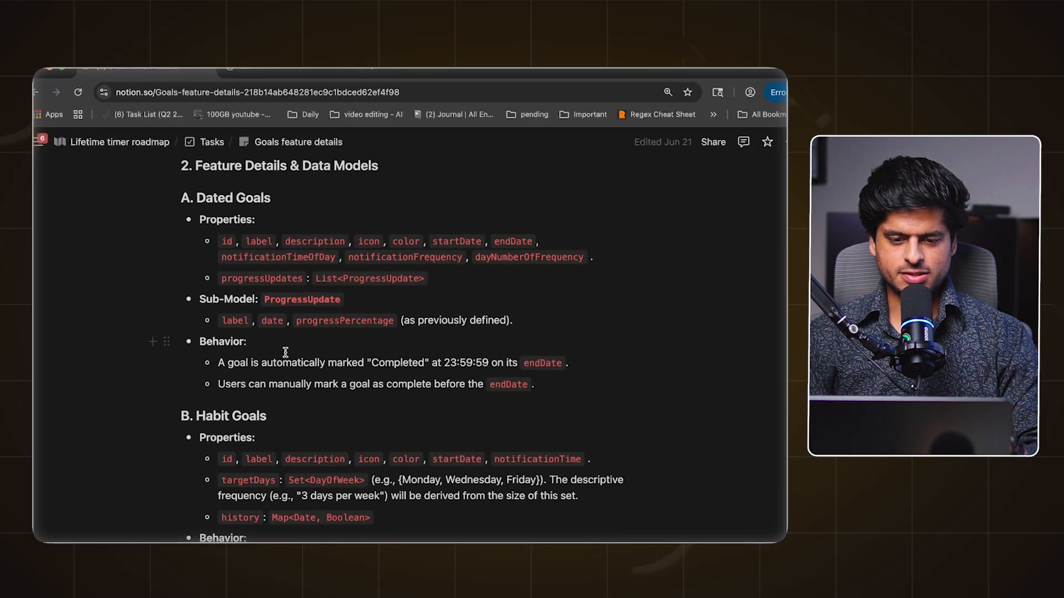
{"action": "scroll", "scroll_direction": "down", "scroll_amount": 3}
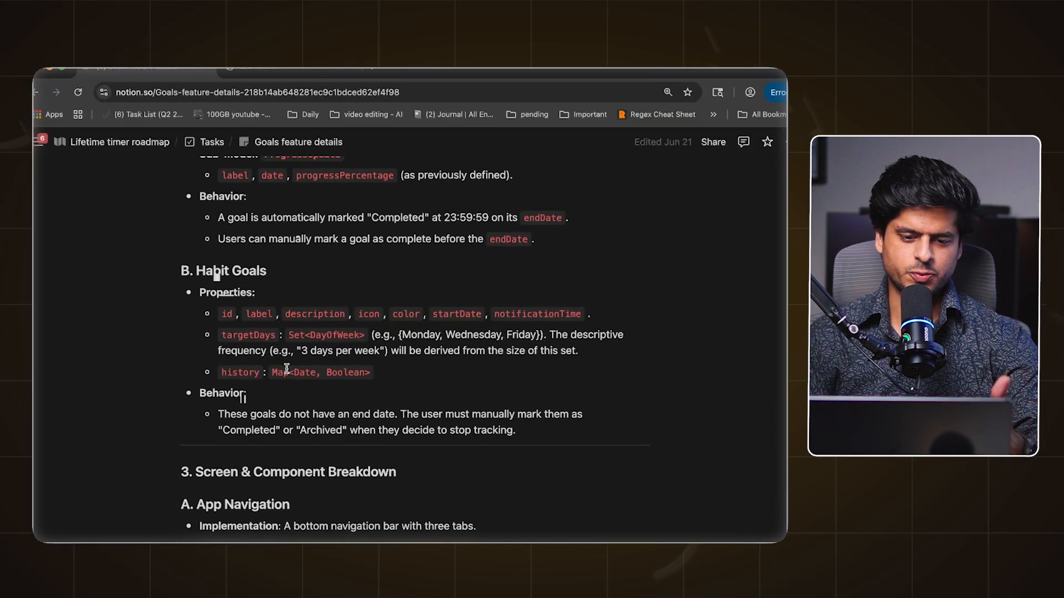
{"action": "scroll", "scroll_direction": "down", "scroll_amount": 3}
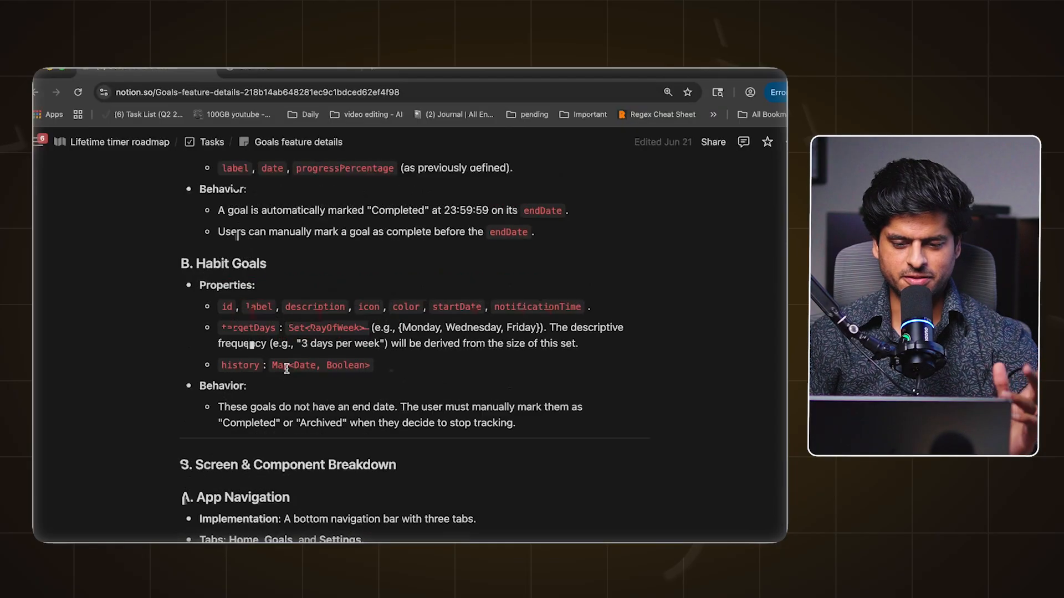
{"action": "scroll", "scroll_direction": "down", "scroll_amount": 3}
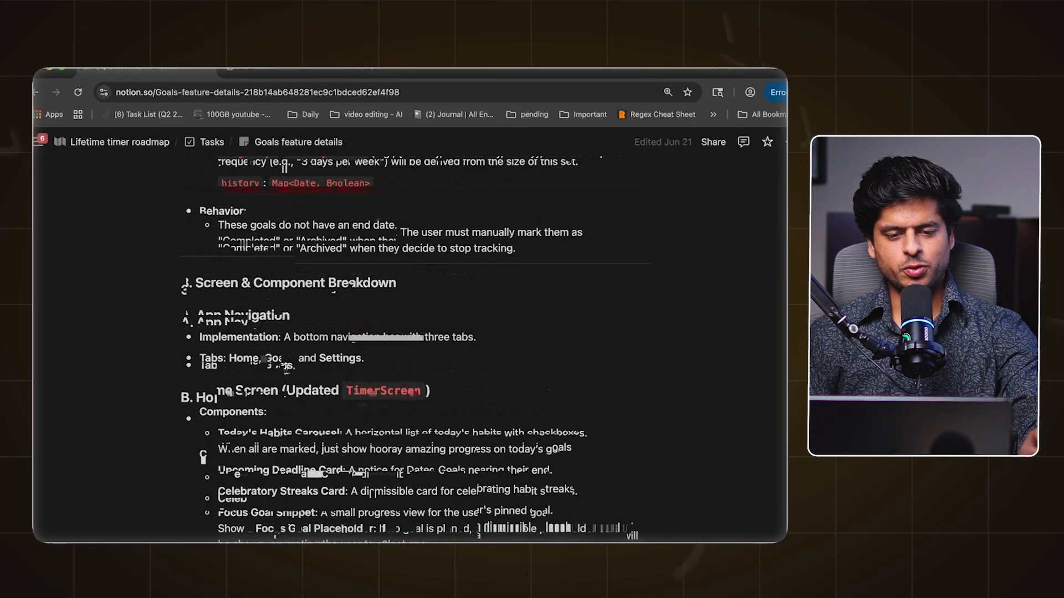
Step: Scroll through the PRD's Screen & Component Breakdown section
{"action": "scroll", "scroll_direction": "down", "scroll_amount": 3}
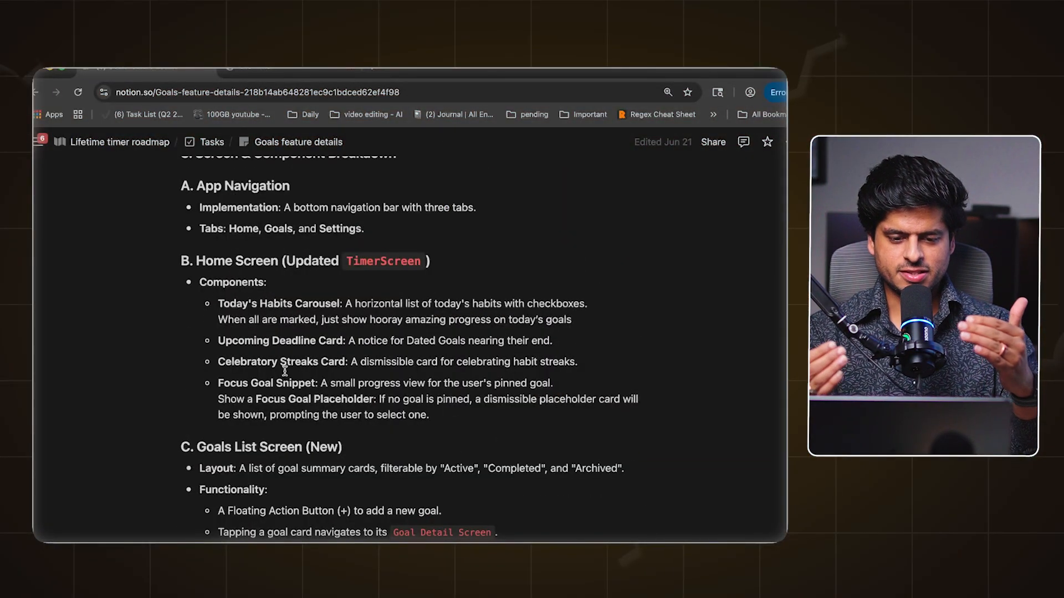
{"action": "scroll", "scroll_direction": "down", "scroll_amount": 3}
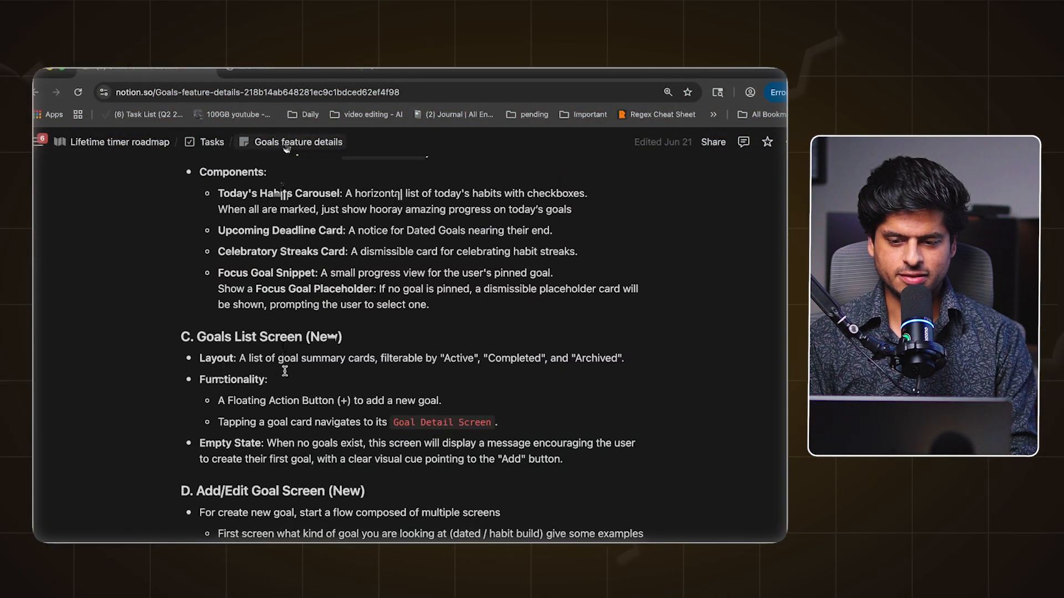
{"action": "scroll", "scroll_direction": "down", "scroll_amount": 3}
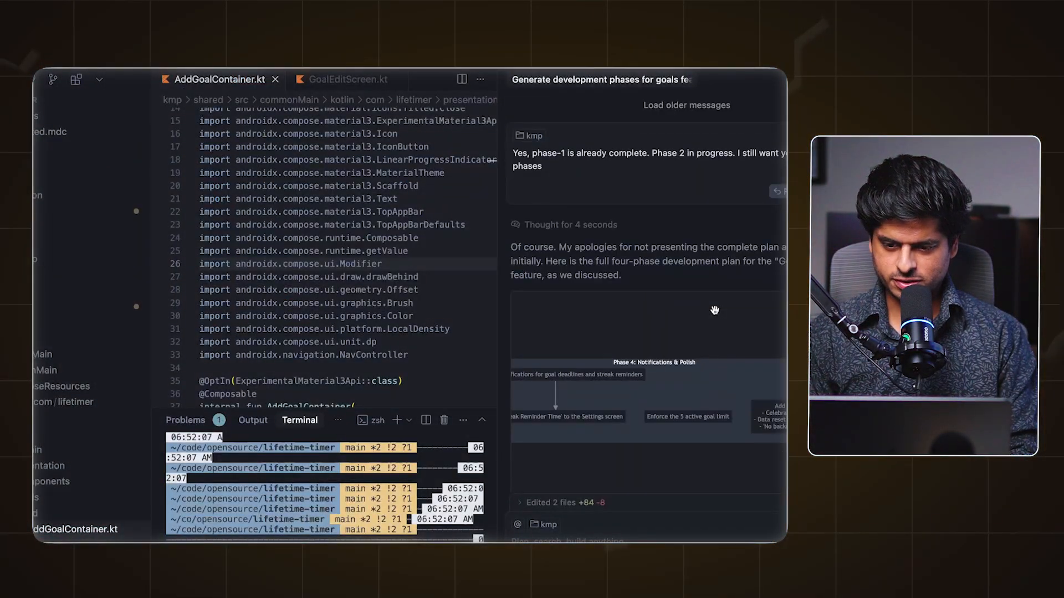
{"action": "scroll", "scroll_direction": "down", "scroll_amount": 3}
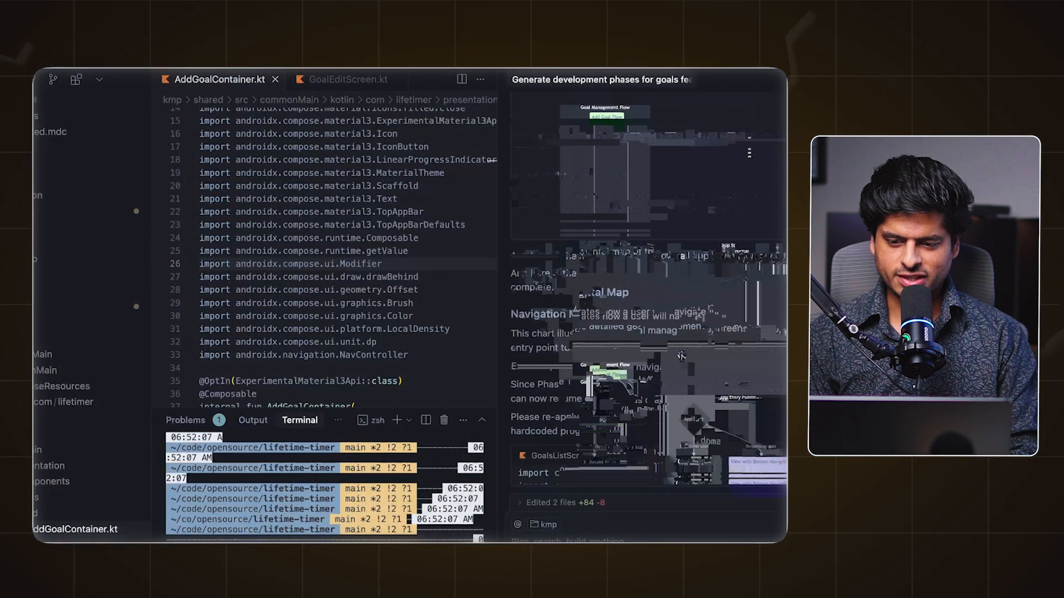
{"action": "scroll", "scroll_direction": "down", "scroll_amount": 3}
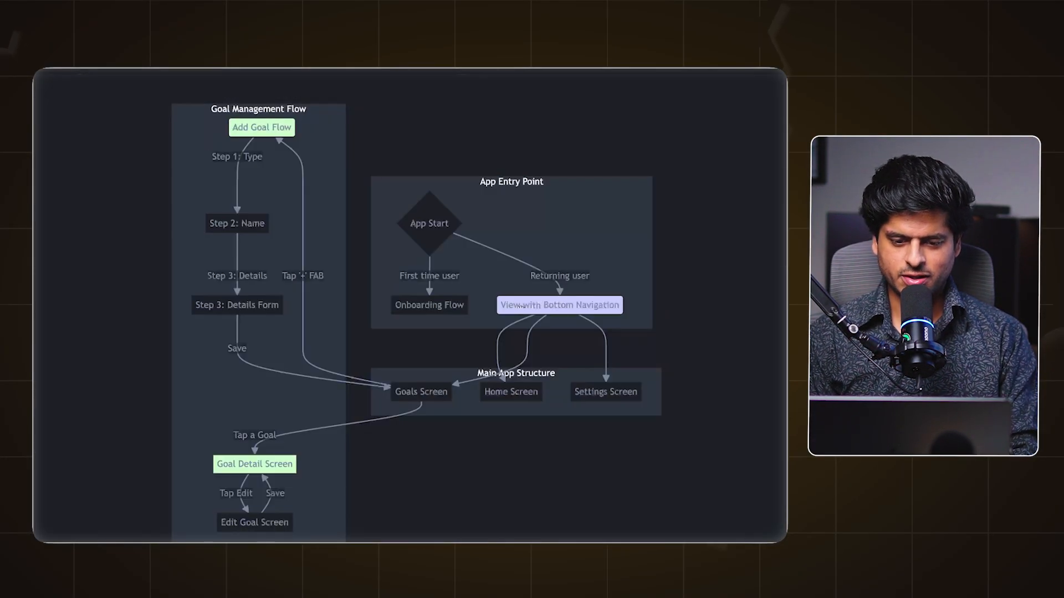
{"action": "mouse_move", "coordinate": [537, 305]}
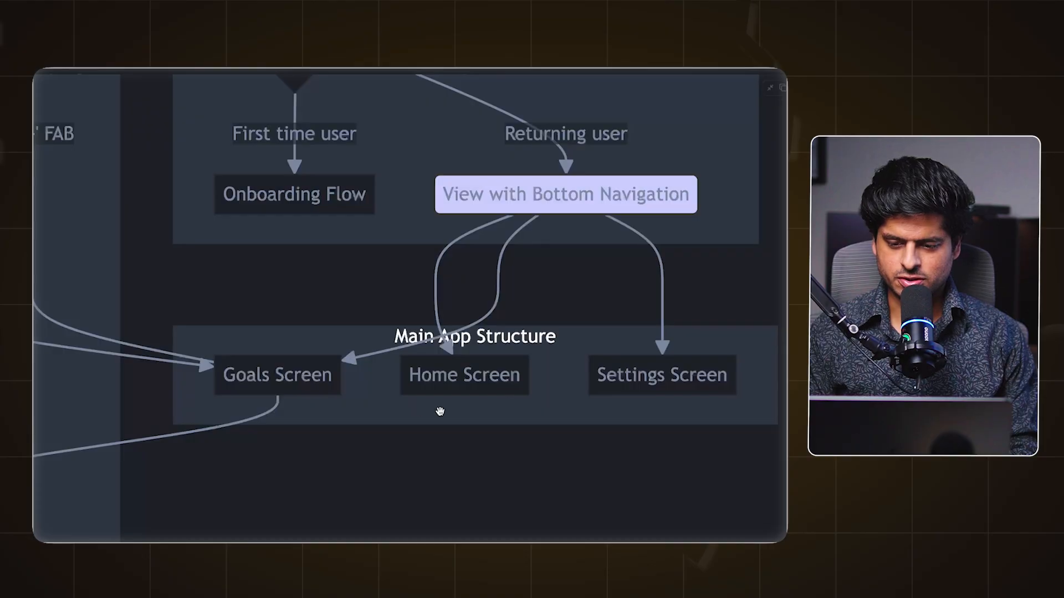
{"action": "mouse_move", "coordinate": [475, 404]}
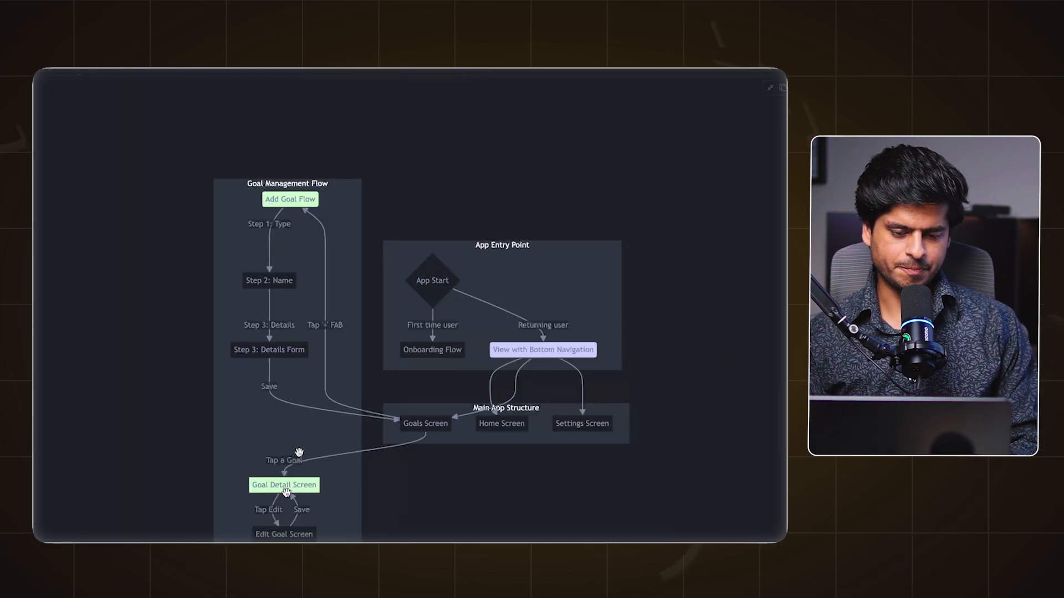
{"action": "mouse_move", "coordinate": [333, 505]}
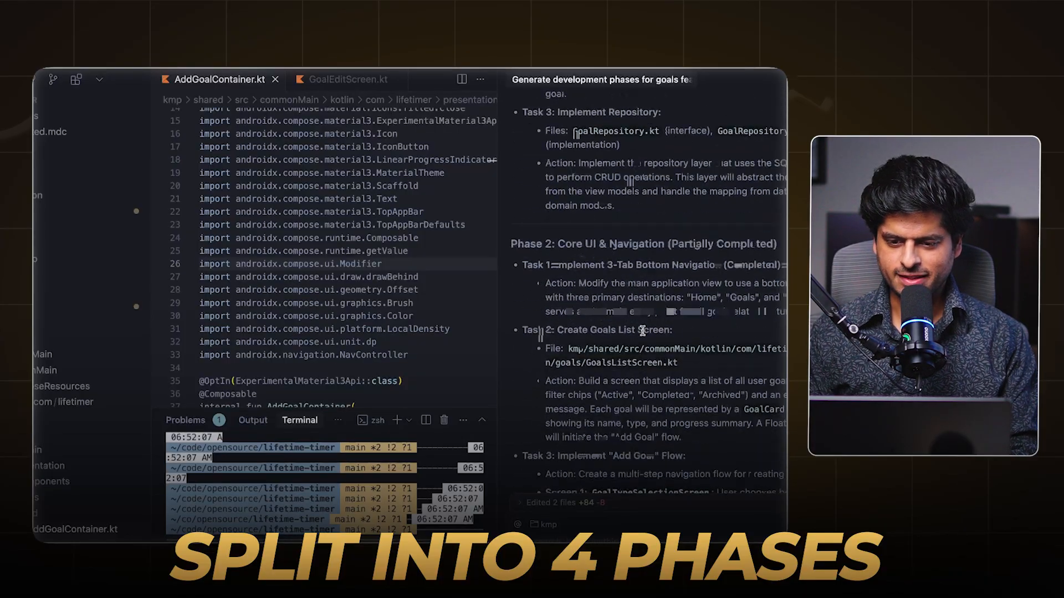
Step: Read through Phases 1–4 of Cursor's Goals development plan
{"action": "scroll", "scroll_direction": "up", "scroll_amount": 3}
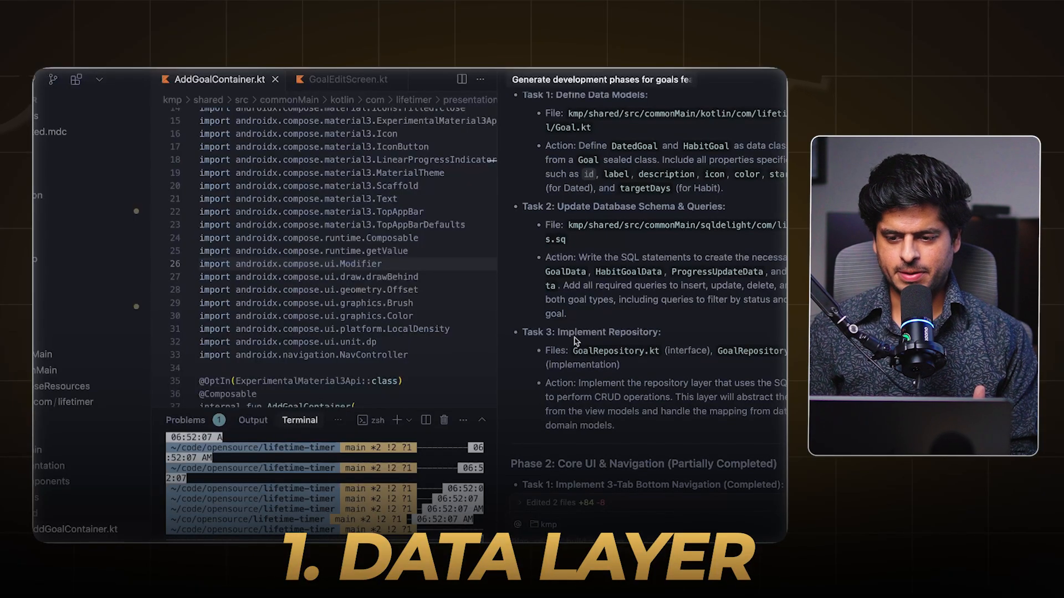
{"action": "scroll", "scroll_direction": "down", "scroll_amount": 3}
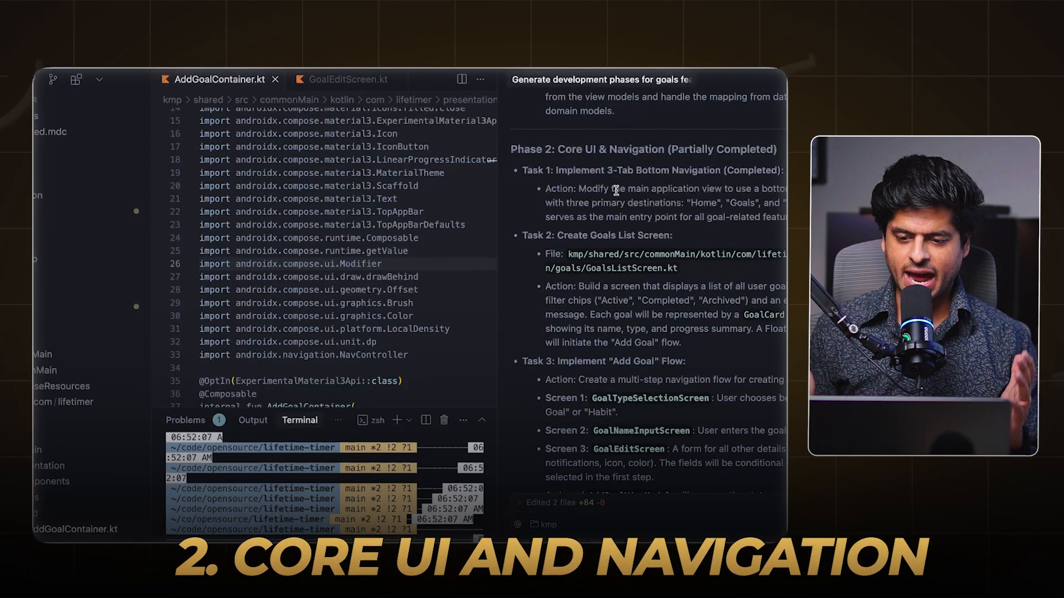
{"action": "scroll", "scroll_direction": "down", "scroll_amount": 3}
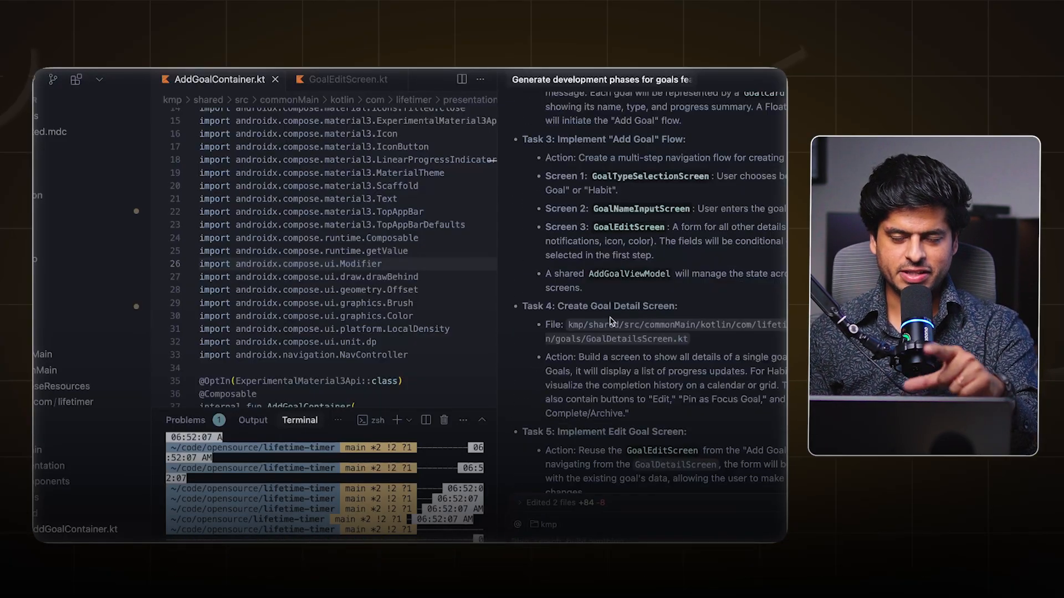
{"action": "scroll", "scroll_direction": "down", "scroll_amount": 3}
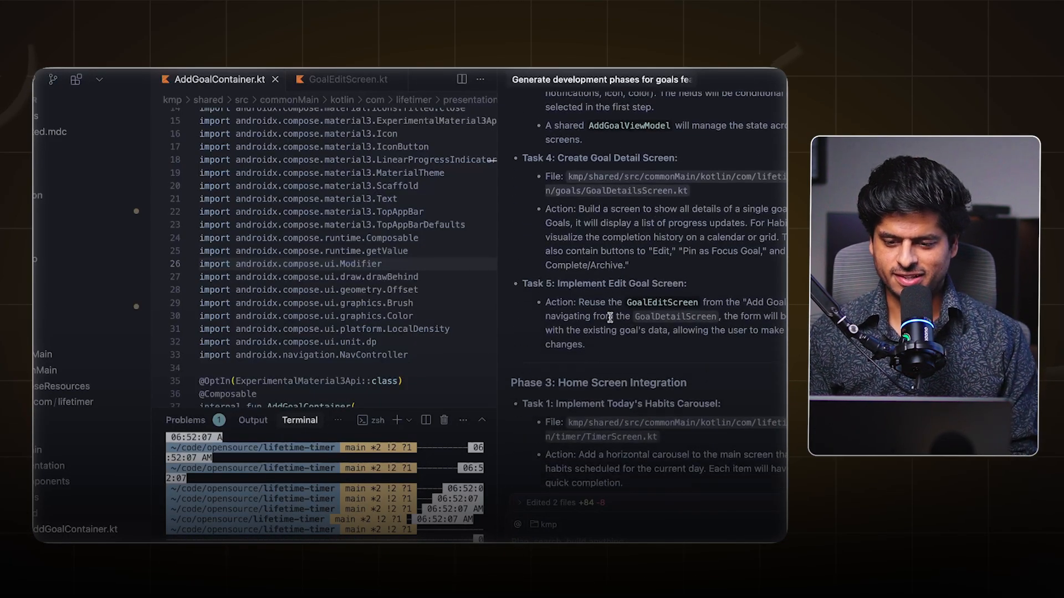
{"action": "scroll", "scroll_direction": "down", "scroll_amount": 3}
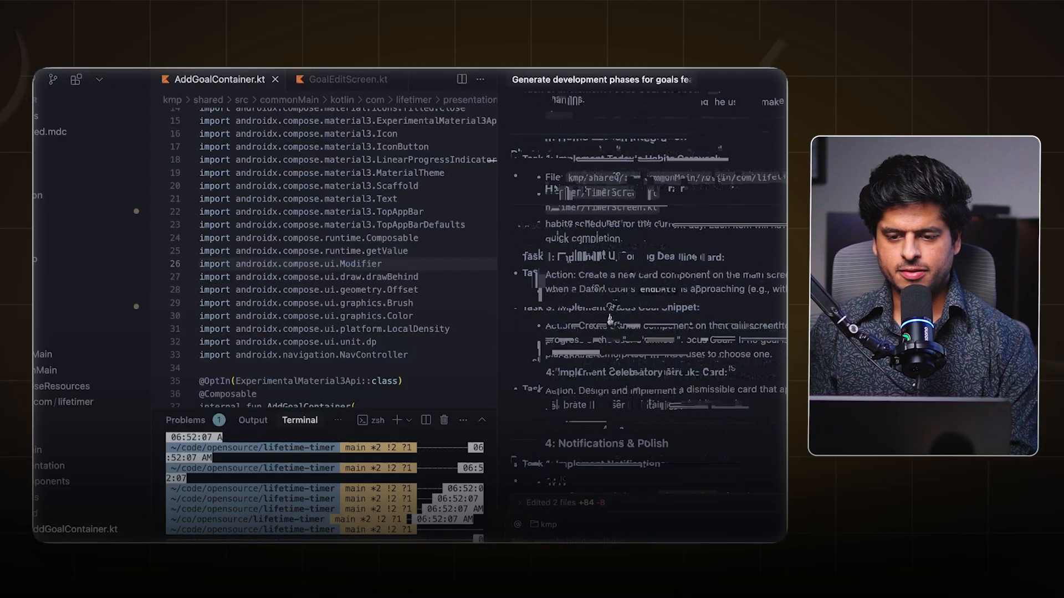
{"action": "scroll", "scroll_direction": "down", "scroll_amount": 3}
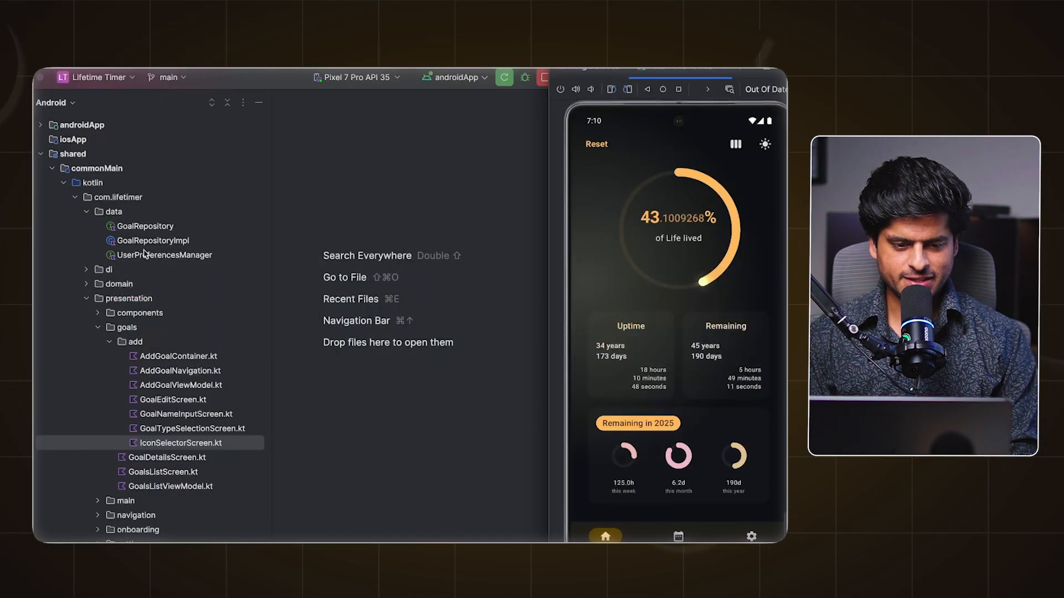
Step: Open GoalRepositoryImpl.kt and the goals.sq schema side by side
{"action": "double_click", "coordinate": [153, 240]}
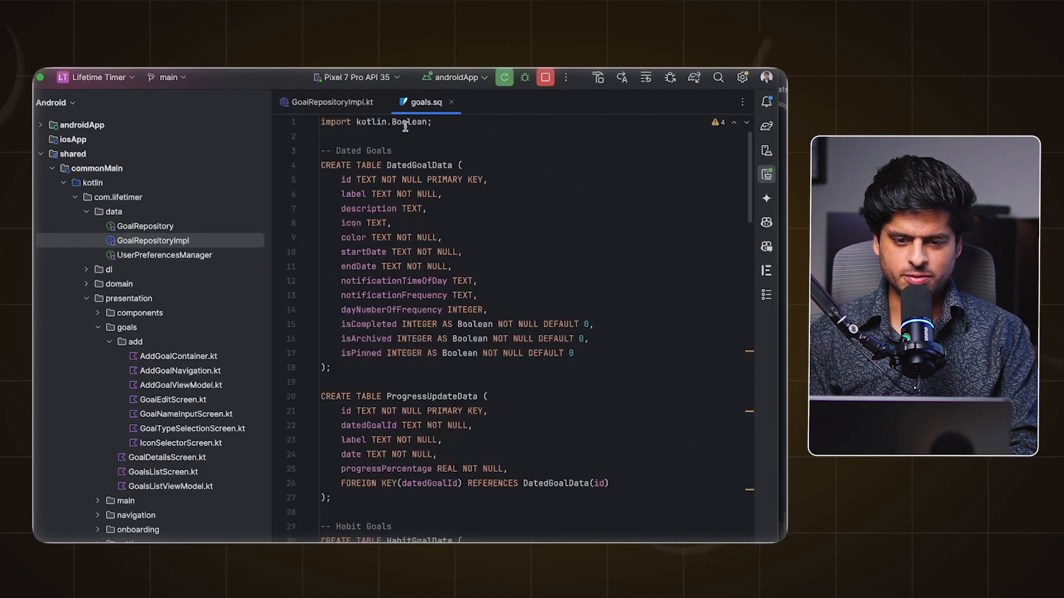
{"action": "double_click", "coordinate": [410, 122]}
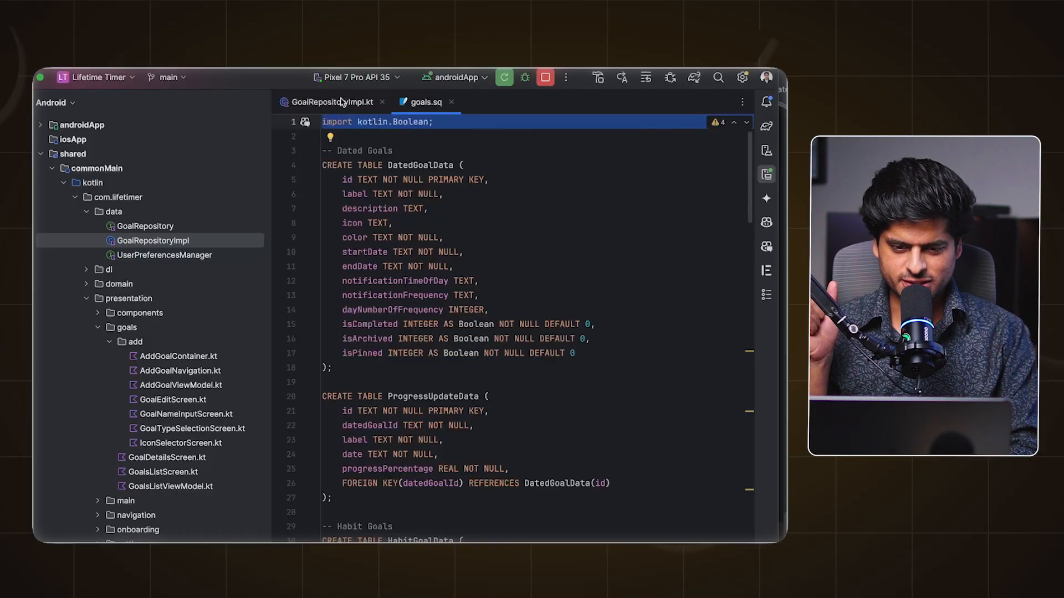
{"action": "mouse_move", "coordinate": [332, 102]}
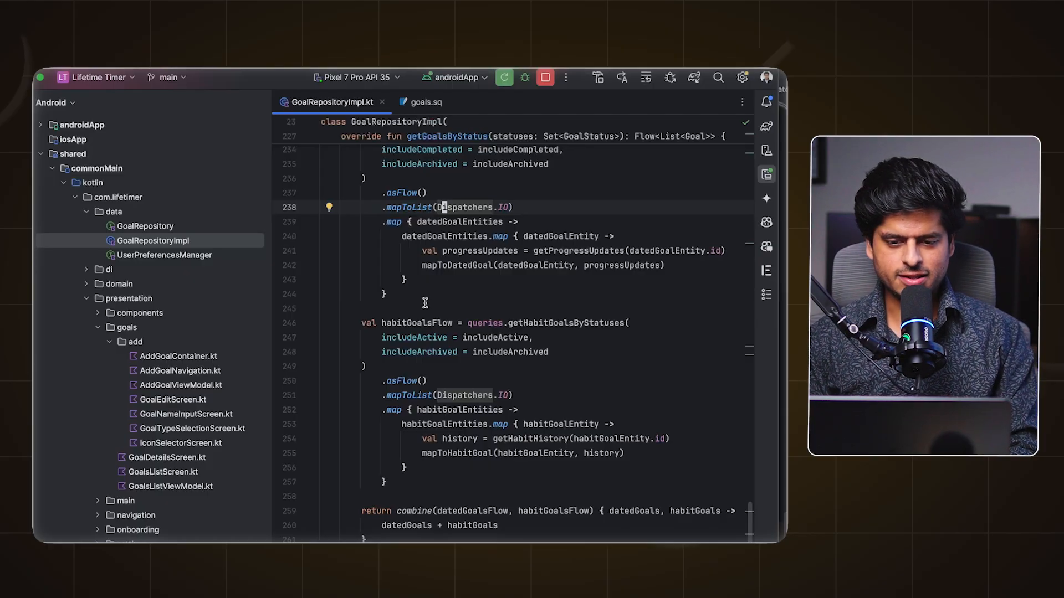
Step: Review the GoalRepository interface and implementation, then open GoalRepositoryTest.kt
{"action": "left_click", "coordinate": [145, 226]}
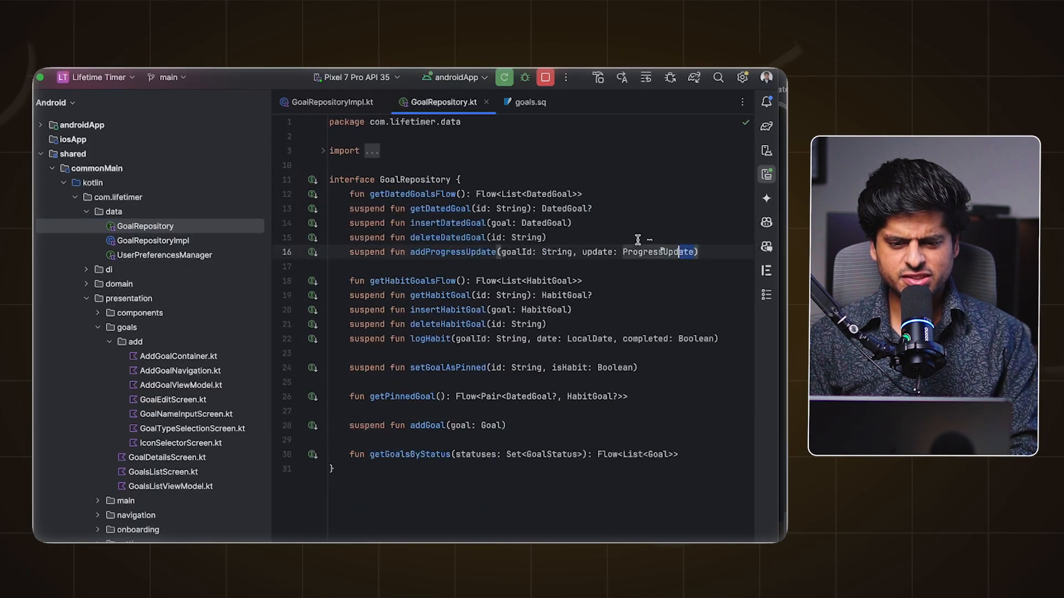
{"action": "left_click", "coordinate": [399, 193]}
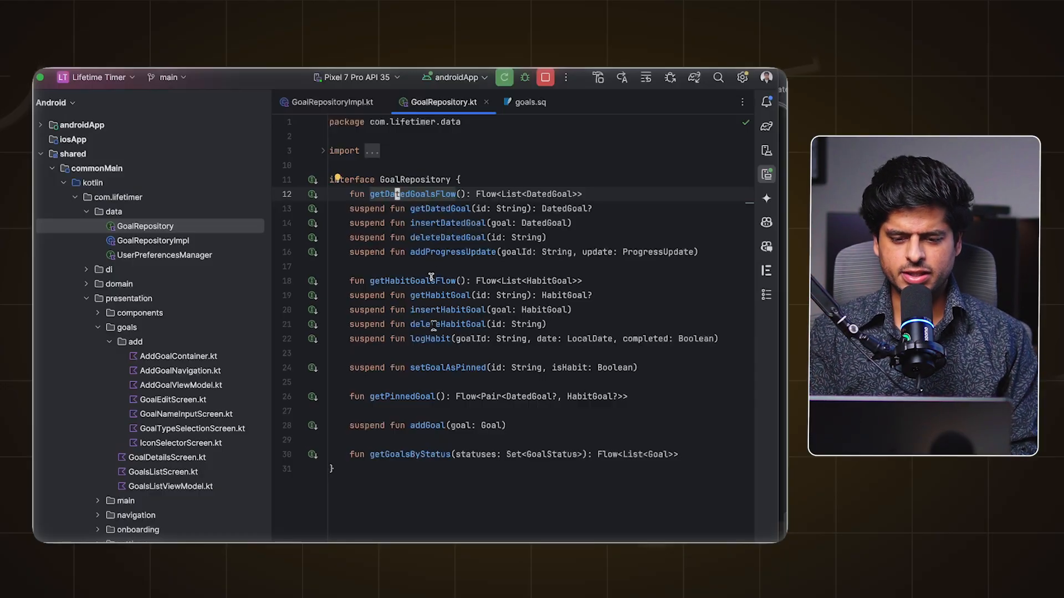
{"action": "mouse_move", "coordinate": [451, 323]}
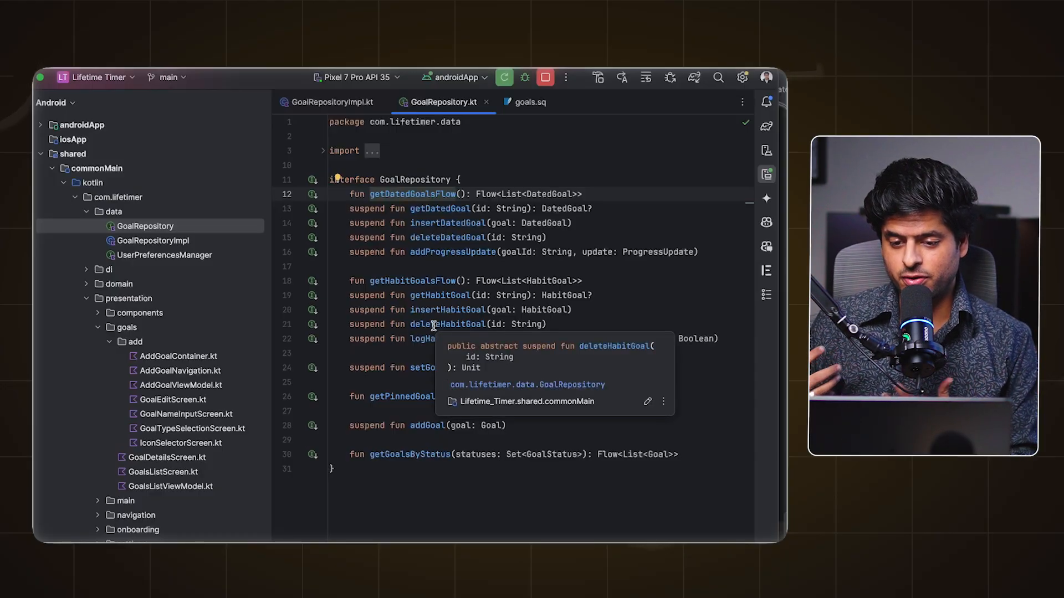
{"action": "left_click", "coordinate": [152, 240]}
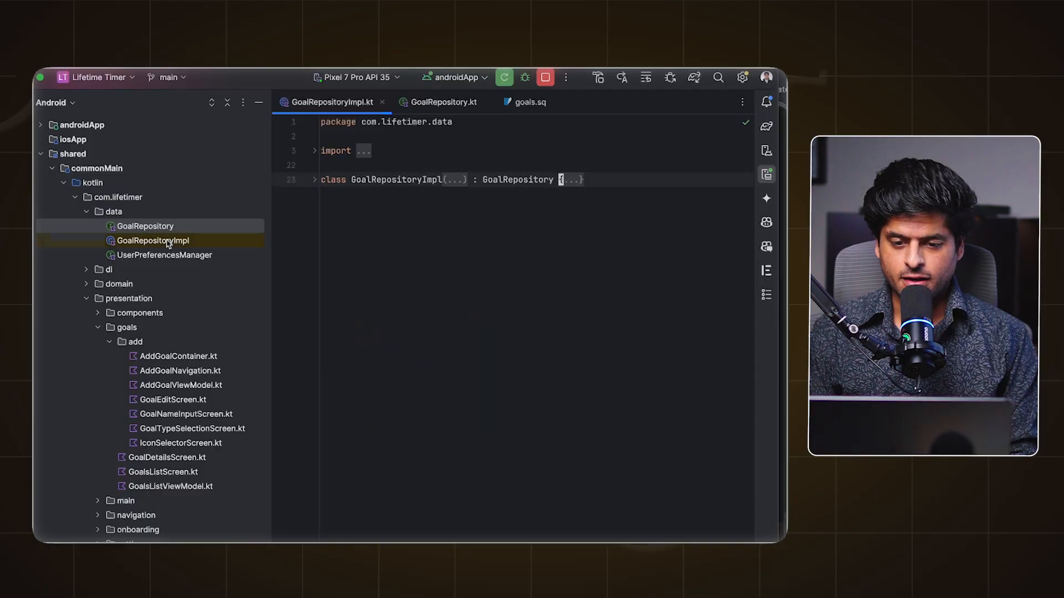
{"action": "left_click", "coordinate": [568, 179]}
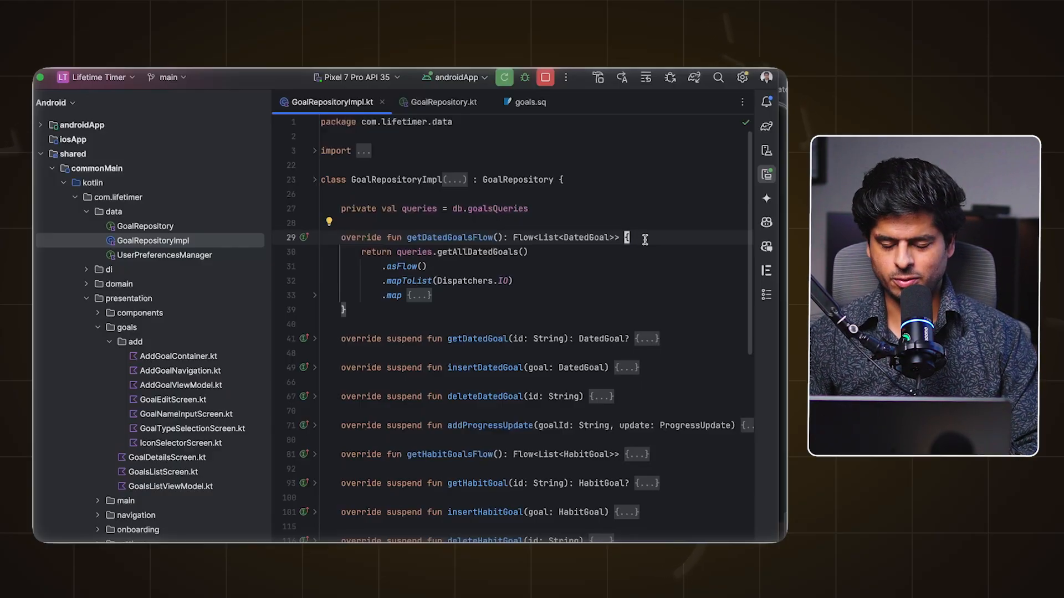
{"action": "scroll", "scroll_direction": "down", "scroll_amount": 3}
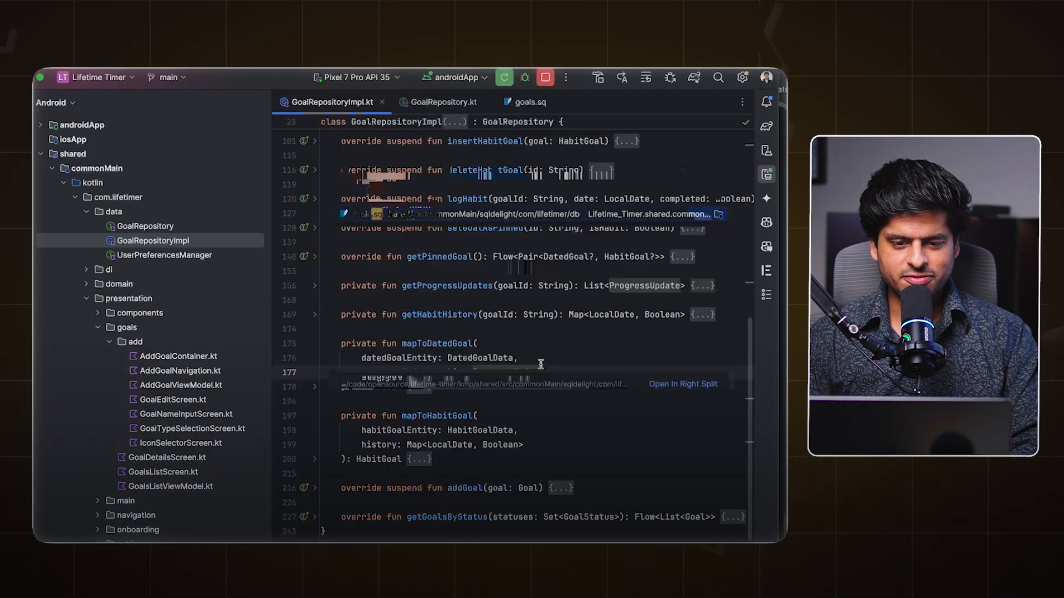
{"action": "left_click", "coordinate": [449, 102]}
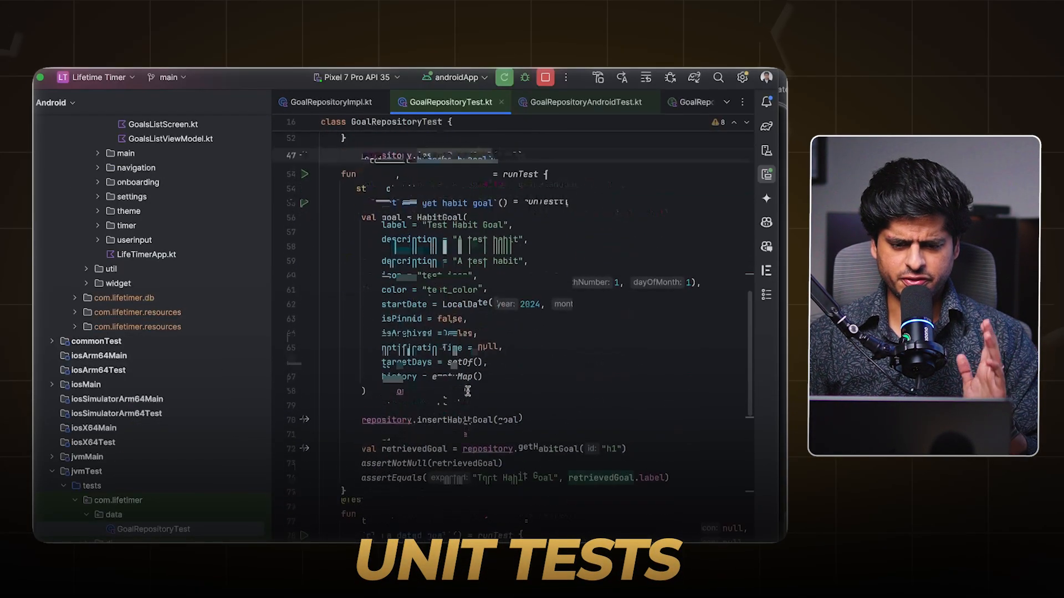
{"action": "scroll", "scroll_direction": "up", "scroll_amount": 3}
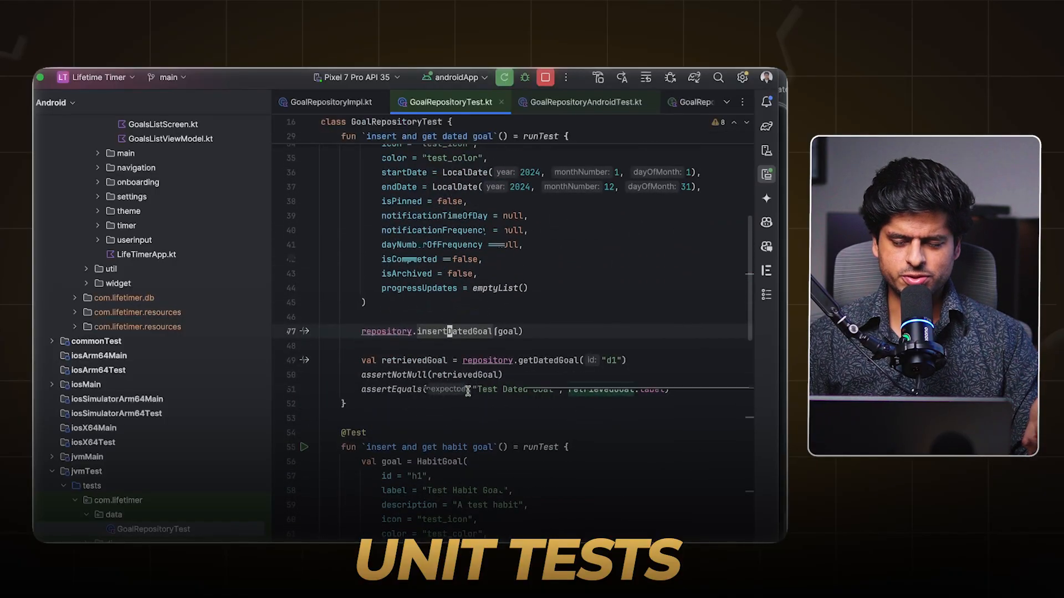
{"action": "scroll", "scroll_direction": "down", "scroll_amount": 3}
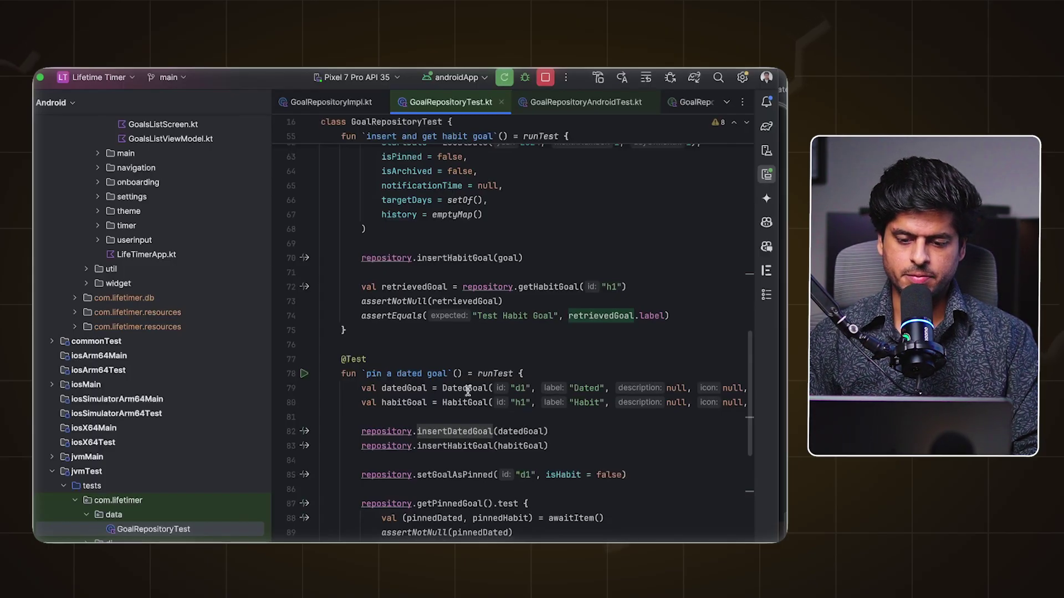
{"action": "scroll", "scroll_direction": "down", "scroll_amount": 3}
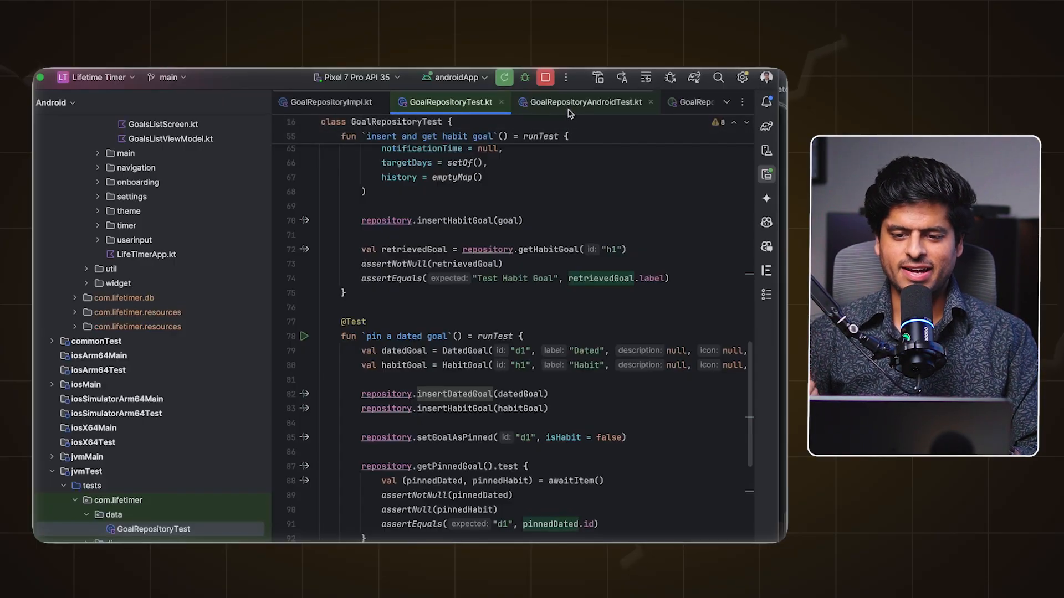
{"action": "left_click", "coordinate": [581, 102]}
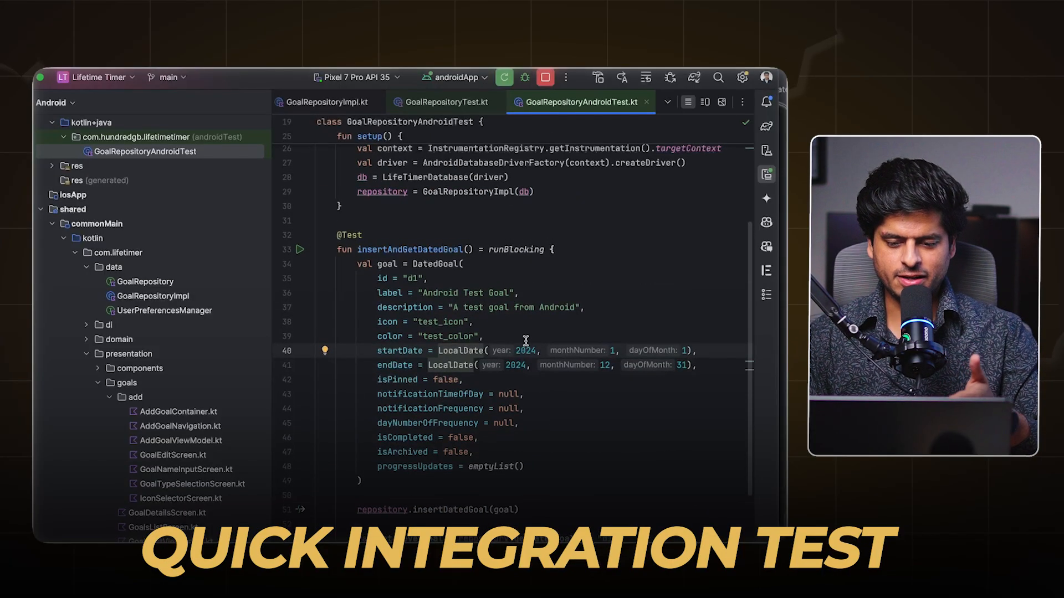
Step: Scroll through the insertAndGetDatedGoal test in GoalRepositoryAndroidTest.kt
{"action": "scroll", "scroll_direction": "down", "scroll_amount": 3}
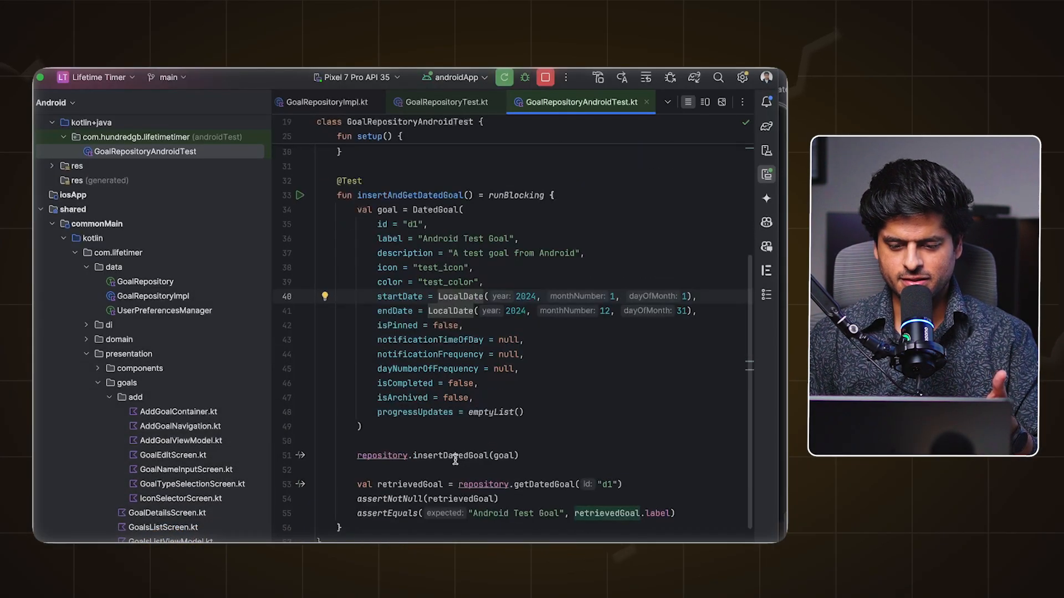
{"action": "mouse_move", "coordinate": [572, 404]}
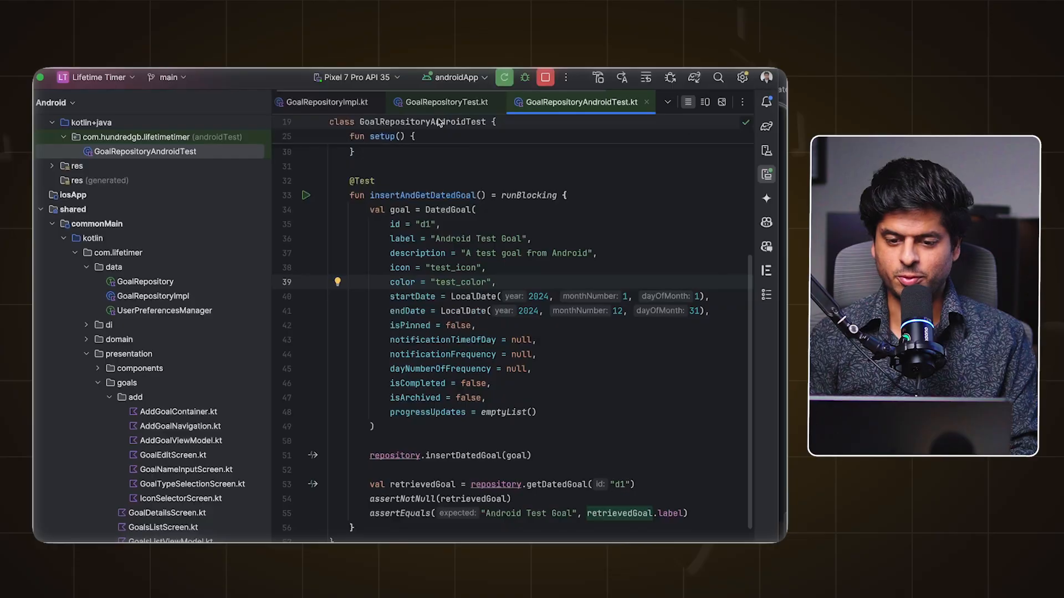
{"action": "mouse_move", "coordinate": [443, 102]}
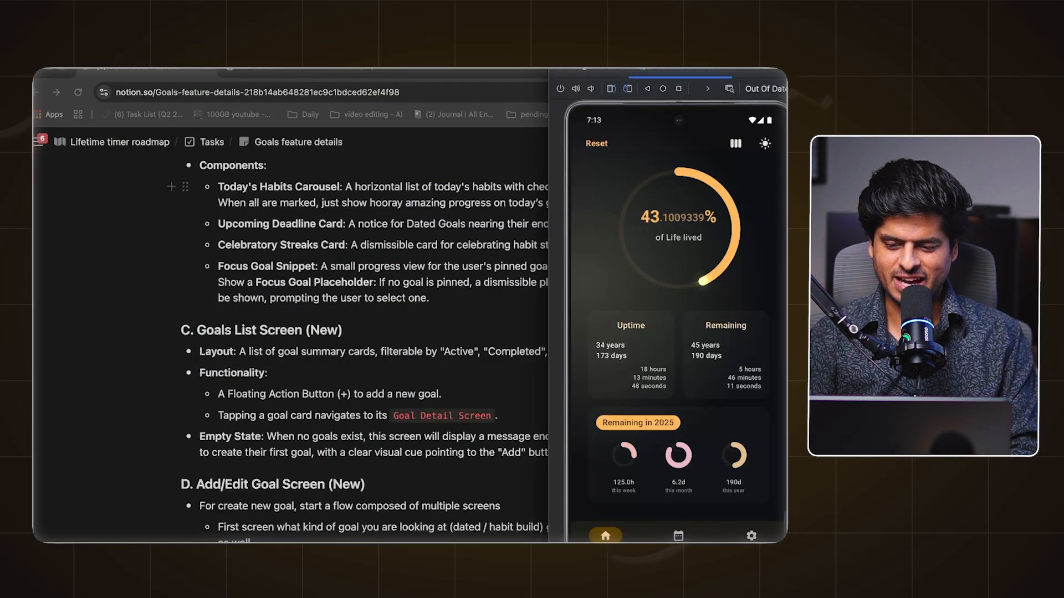
Step: Start a new dated goal from the Goals tab and name it 'Be the CEO'
{"action": "left_click", "coordinate": [677, 536]}
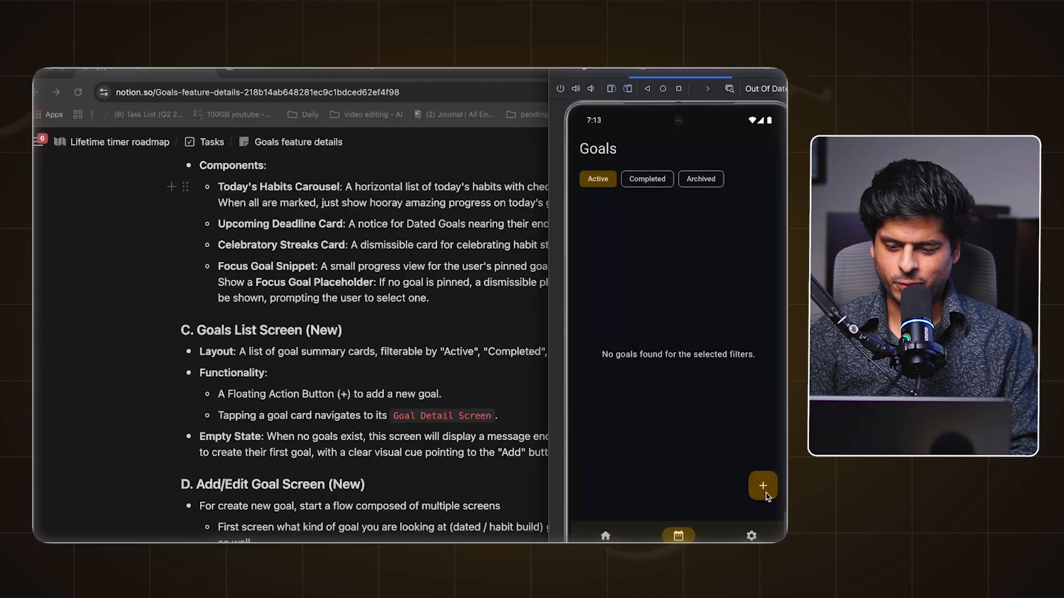
{"action": "left_click", "coordinate": [762, 487]}
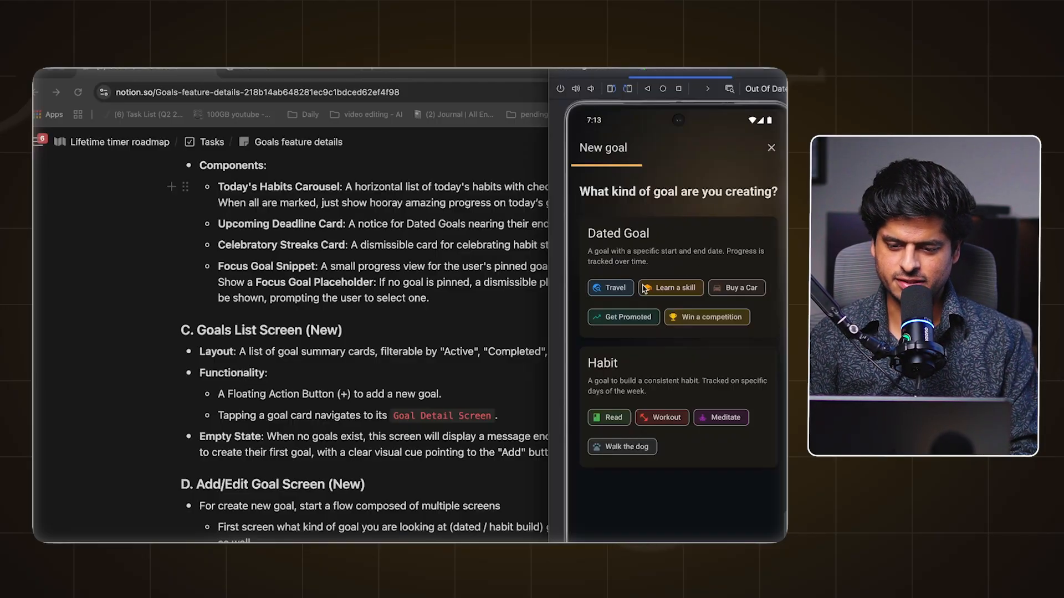
{"action": "mouse_move", "coordinate": [657, 259]}
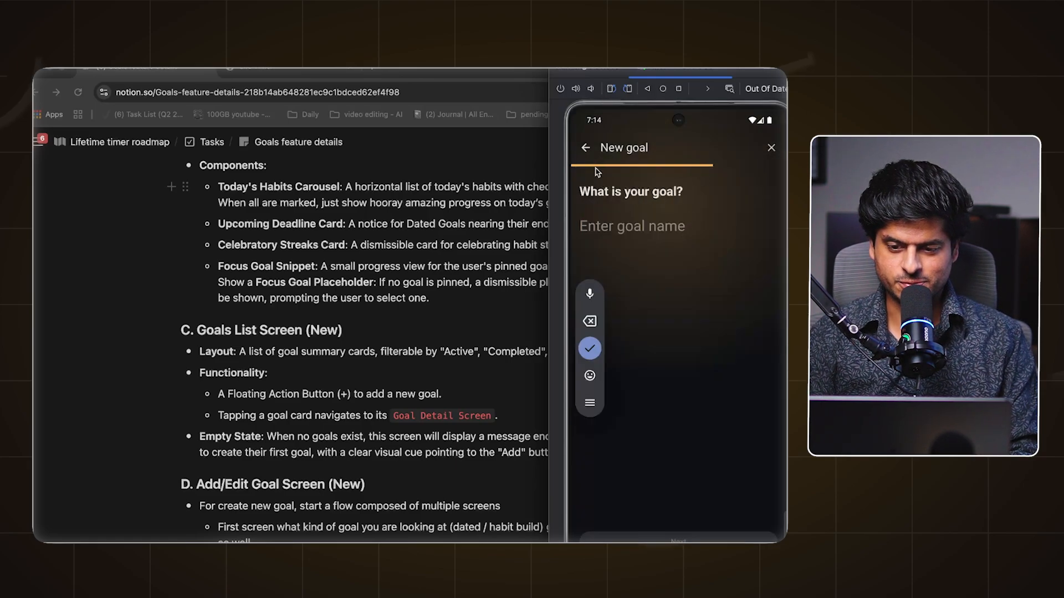
{"action": "mouse_move", "coordinate": [711, 187]}
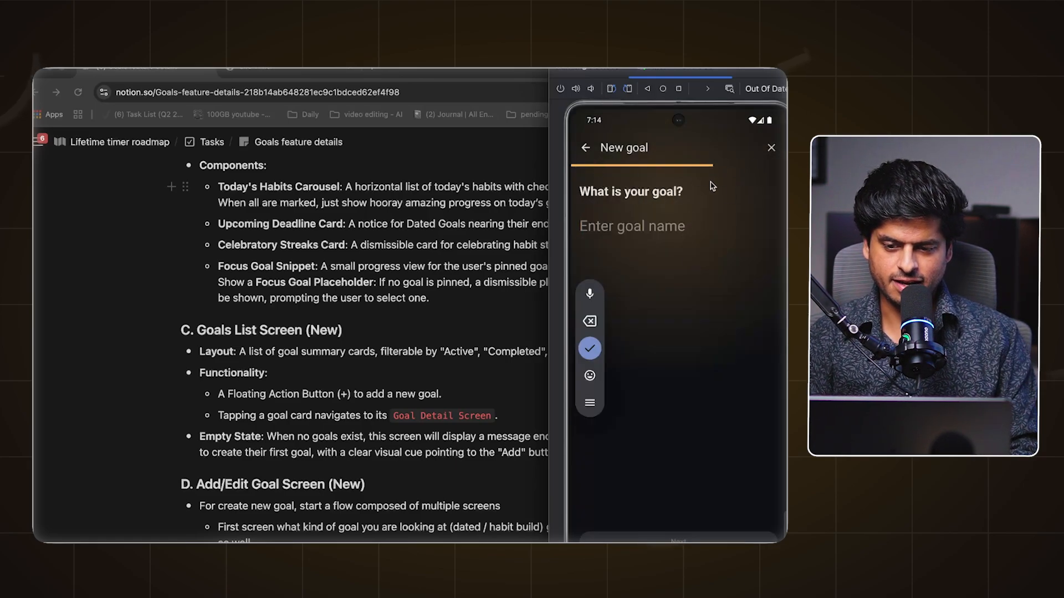
{"action": "mouse_move", "coordinate": [668, 197]}
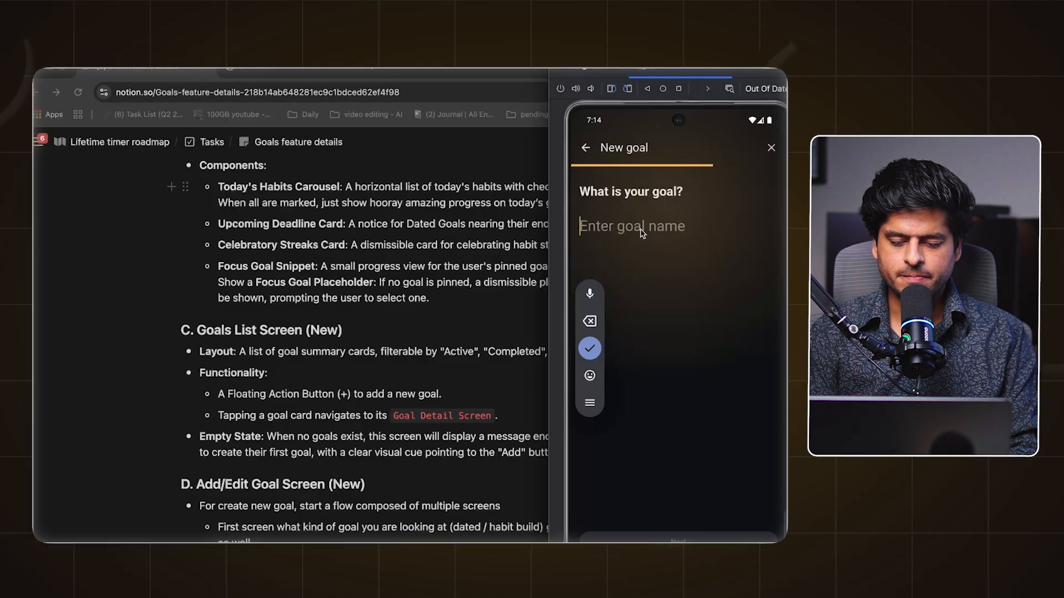
{"action": "type", "text": "Be the CEO"}
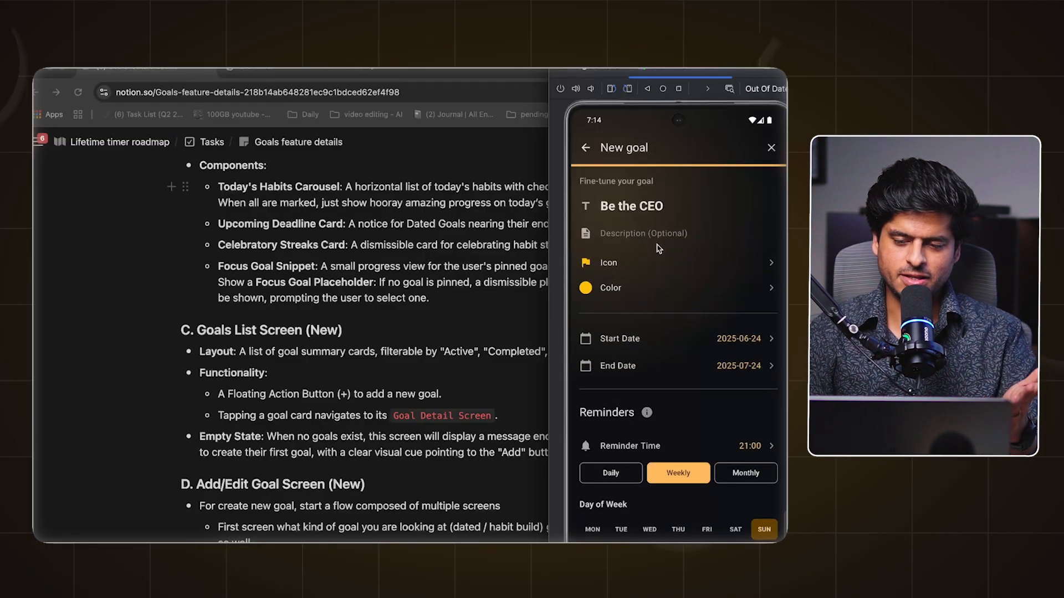
{"action": "mouse_move", "coordinate": [736, 345]}
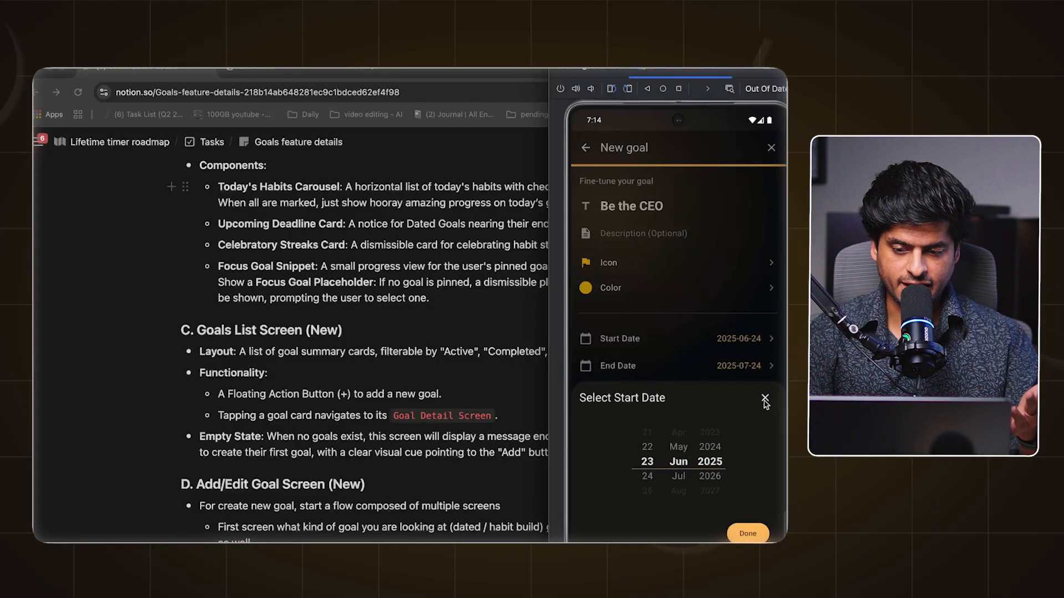
Step: Set the goal's reminder to monthly on a chosen day of the month
{"action": "left_click", "coordinate": [765, 398]}
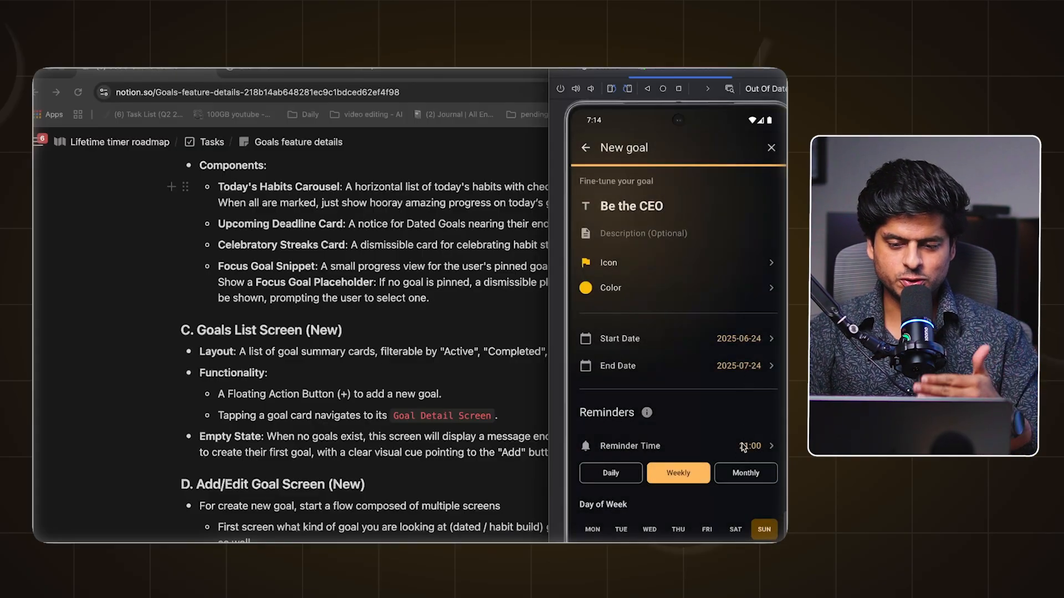
{"action": "left_click", "coordinate": [751, 446]}
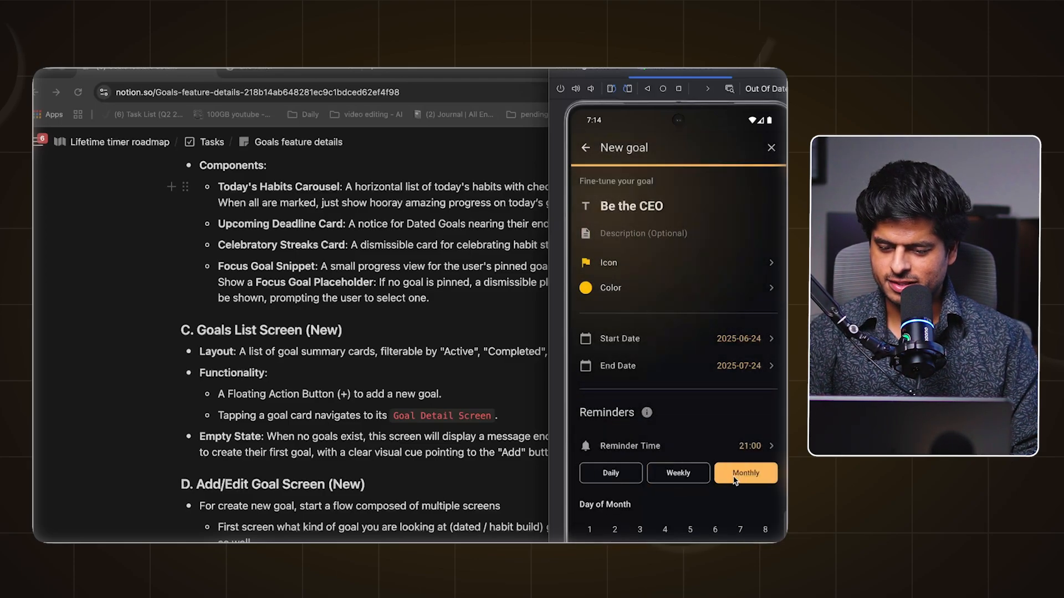
{"action": "scroll", "scroll_direction": "down", "scroll_amount": 3}
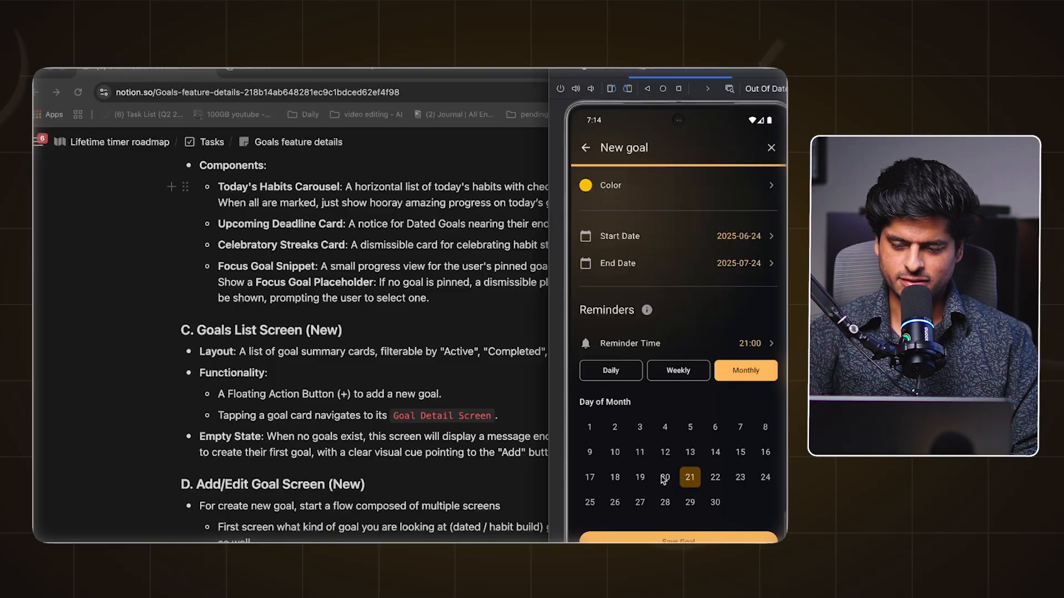
{"action": "left_click", "coordinate": [676, 539]}
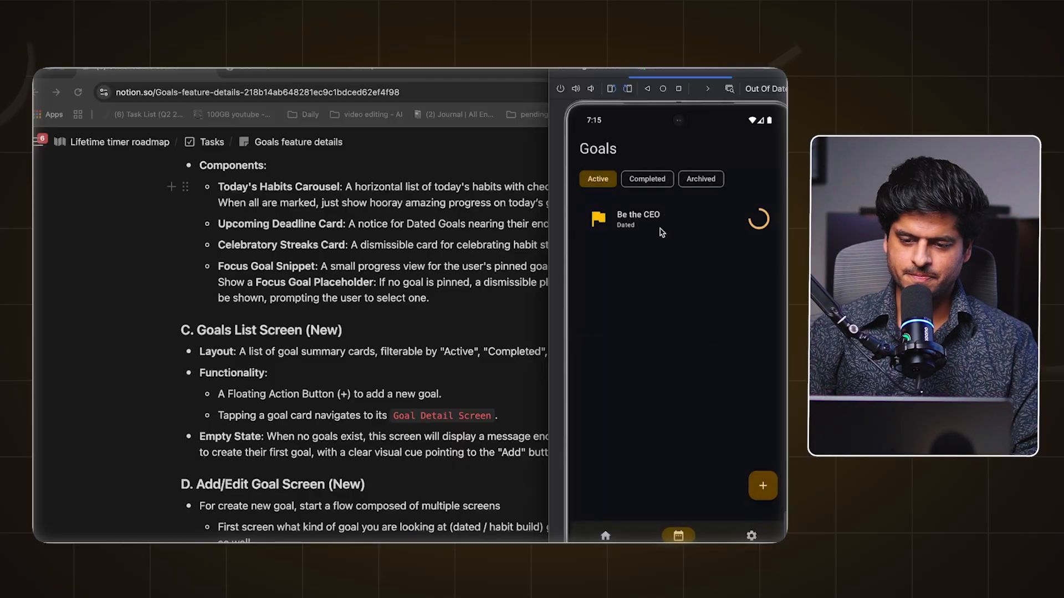
{"action": "mouse_move", "coordinate": [645, 345]}
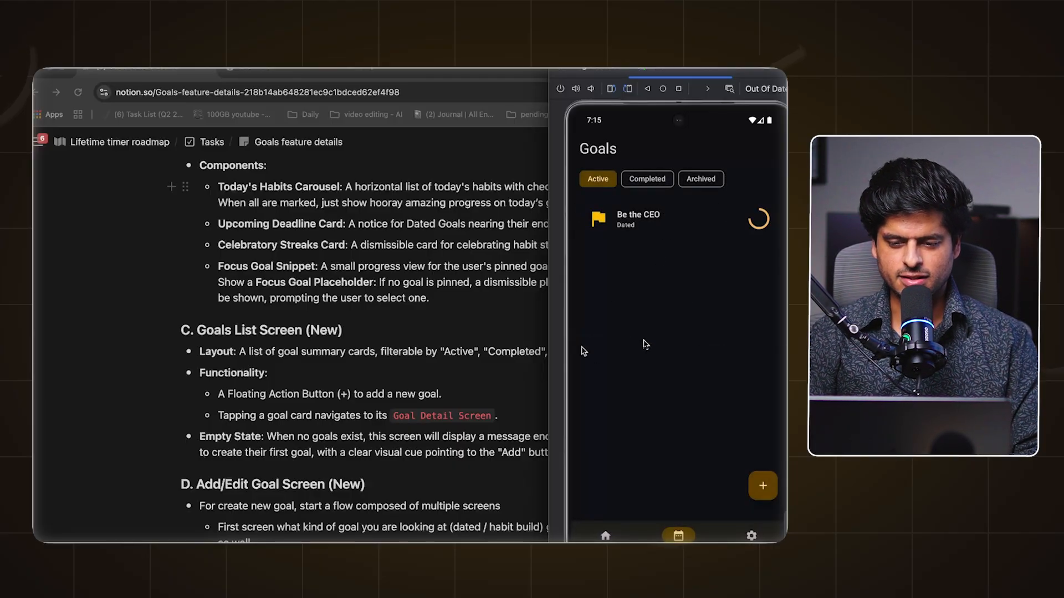
{"action": "mouse_move", "coordinate": [650, 351]}
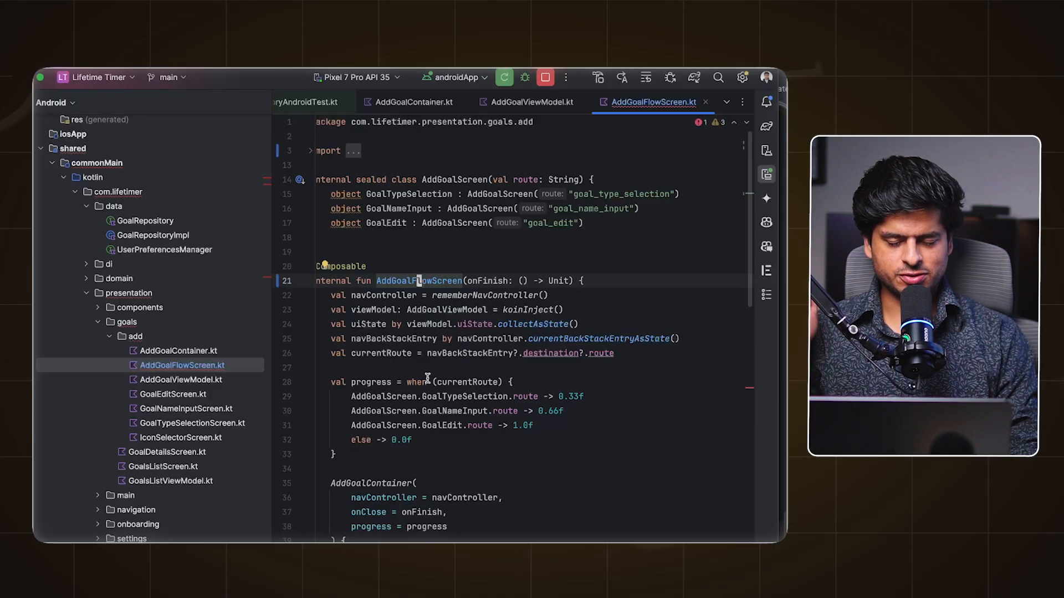
Step: Open AddGoalFlowScreen.kt and scroll to its NavHost routes
{"action": "left_click", "coordinate": [178, 350]}
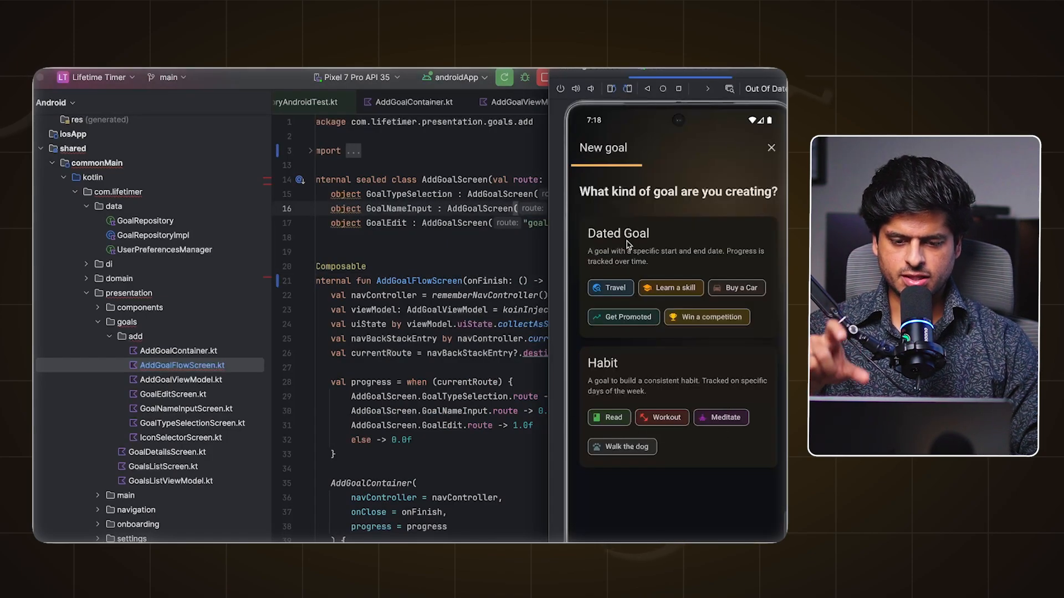
{"action": "mouse_move", "coordinate": [445, 266]}
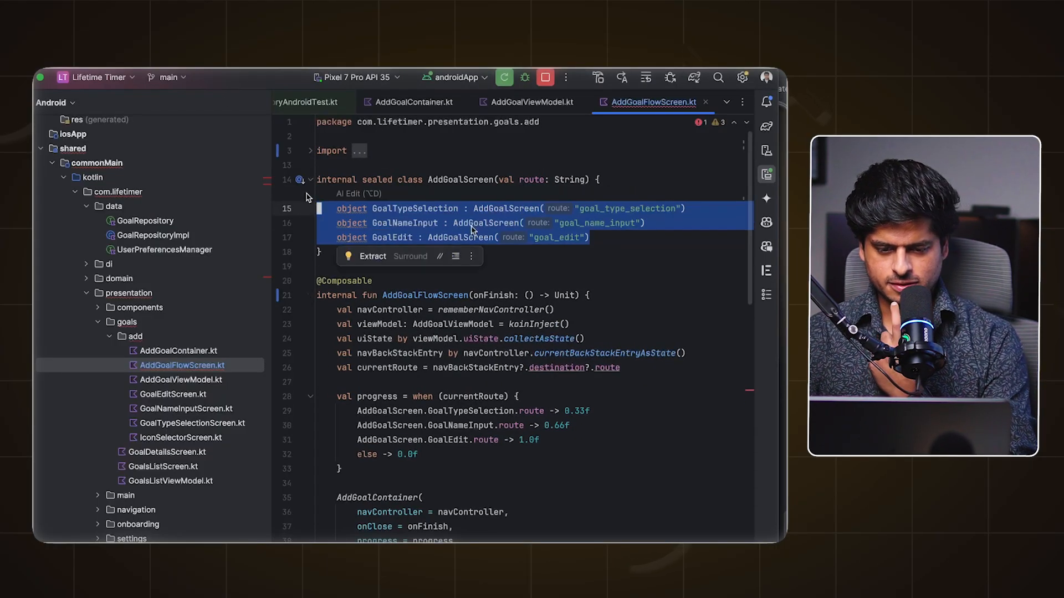
{"action": "scroll", "scroll_direction": "down", "scroll_amount": 3}
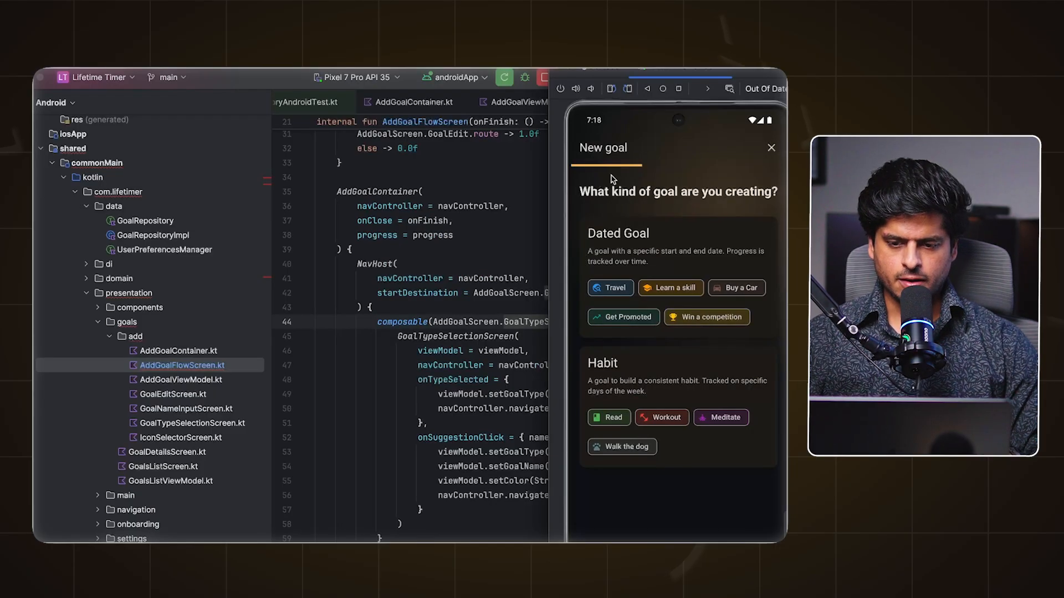
{"action": "mouse_move", "coordinate": [731, 190]}
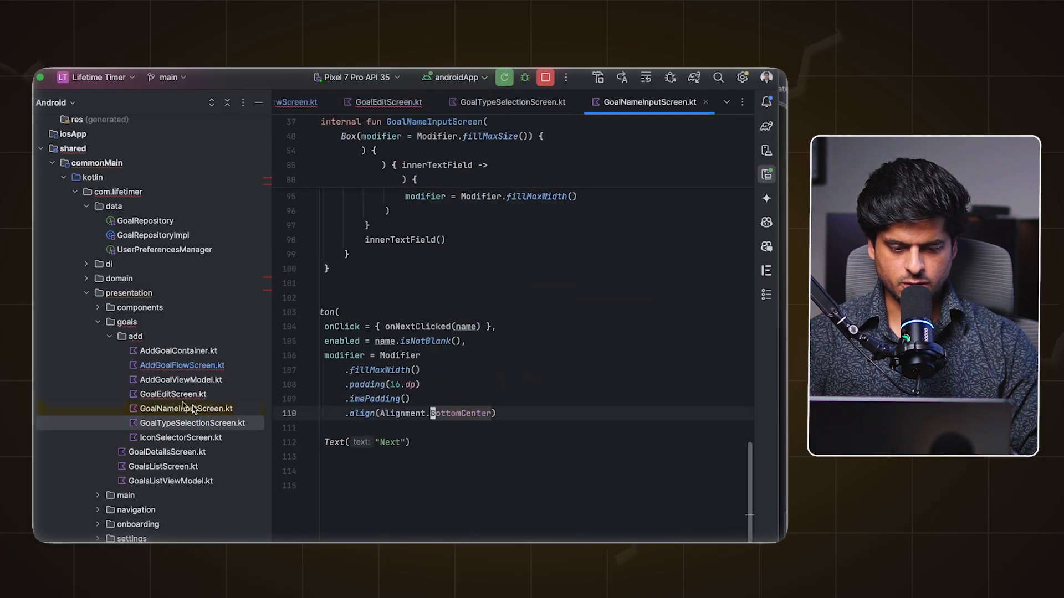
Step: Open GoalNameInputScreen.kt and the other add-goal flow screen files
{"action": "left_click", "coordinate": [180, 379]}
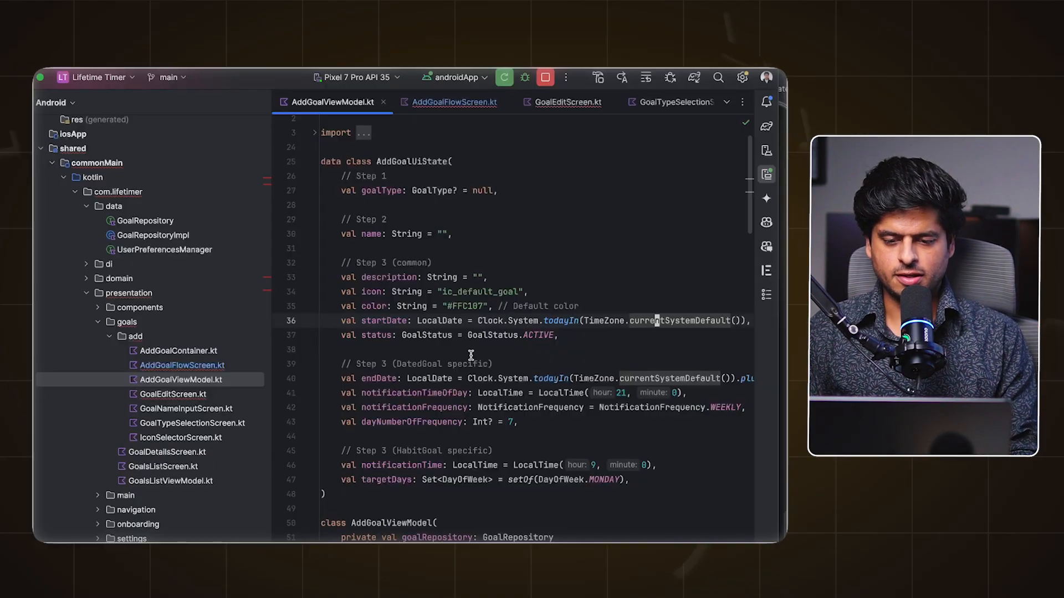
{"action": "scroll", "scroll_direction": "down", "scroll_amount": 3}
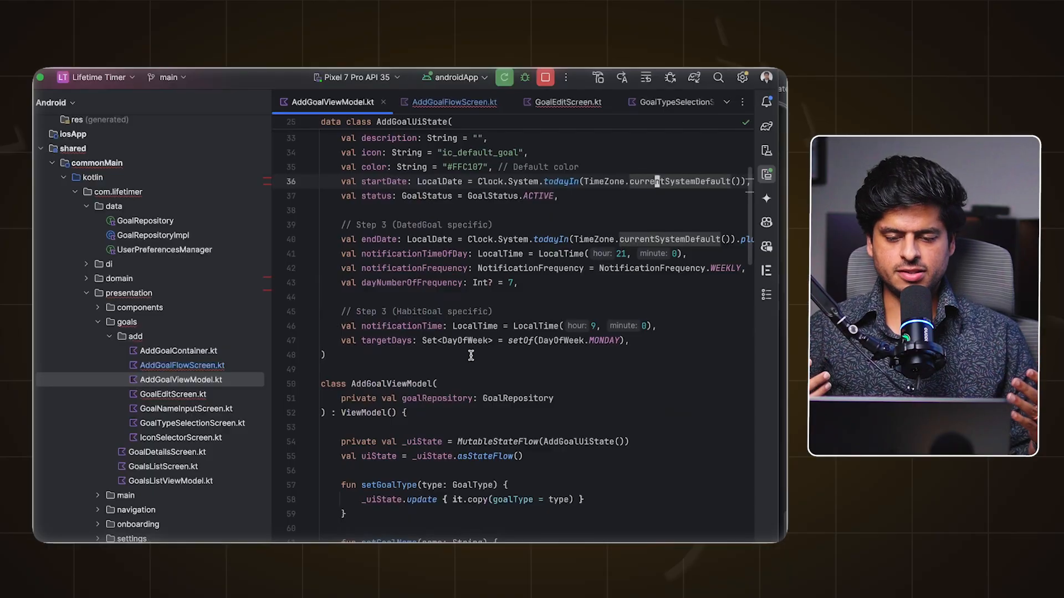
{"action": "scroll", "scroll_direction": "up", "scroll_amount": 3}
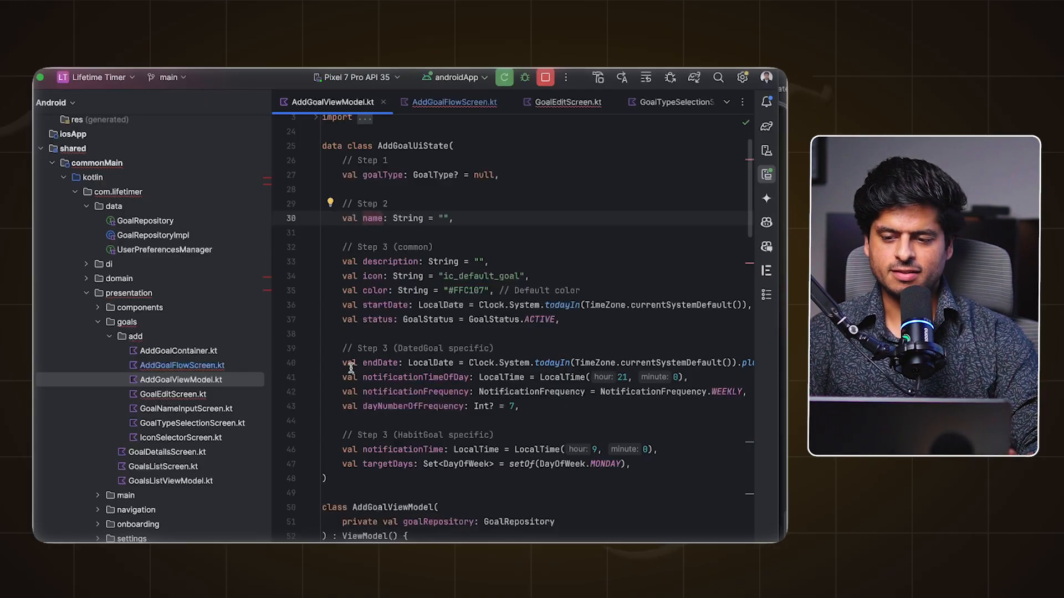
{"action": "mouse_move", "coordinate": [506, 320]}
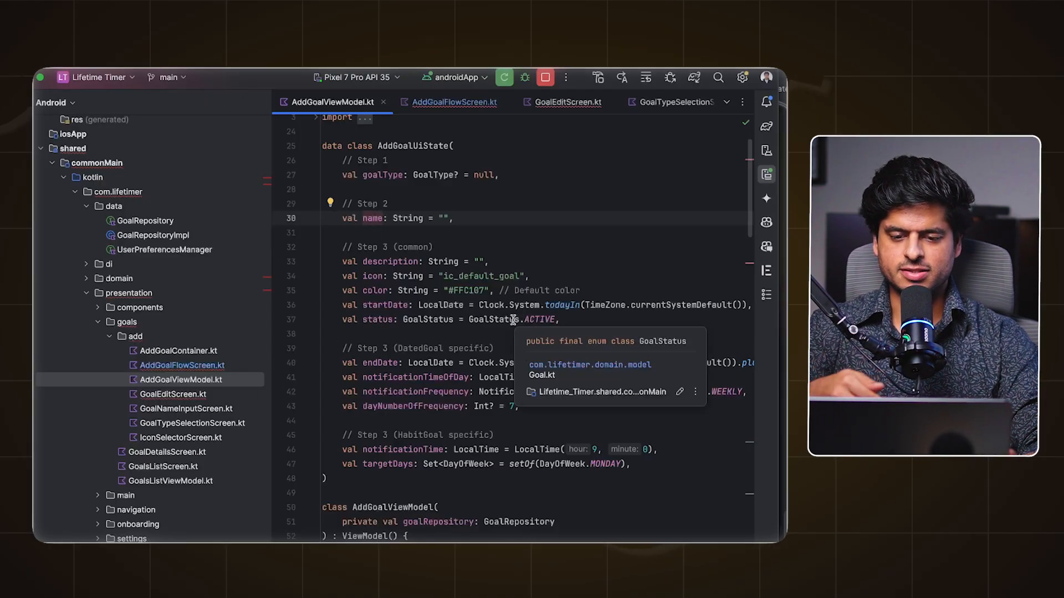